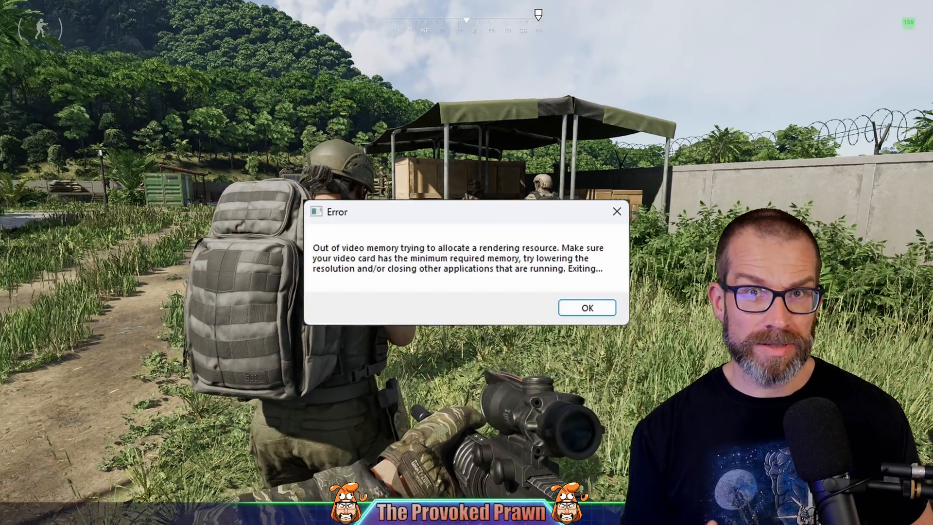
- Highlight and review Intel's statement distinguishing Baseline Profile settings from Intel Default Settings
click(586, 308)
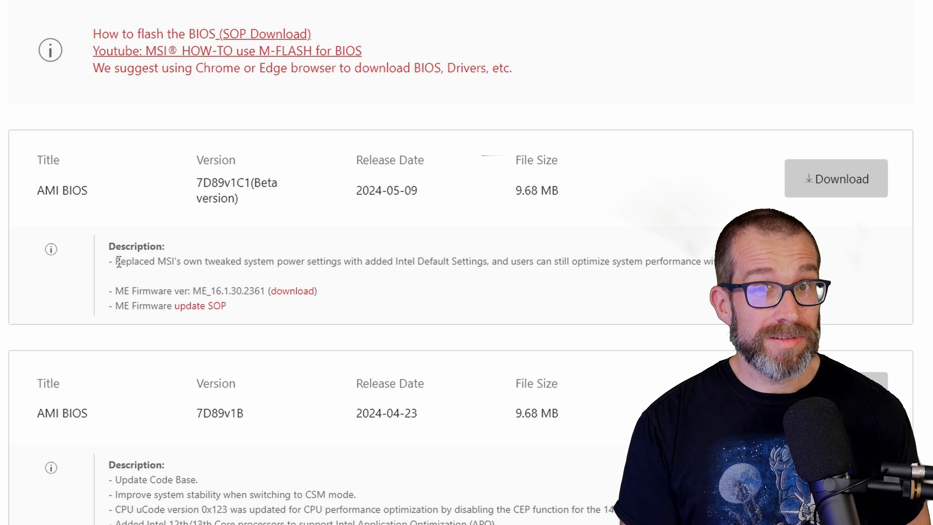
drag(117, 261, 489, 261)
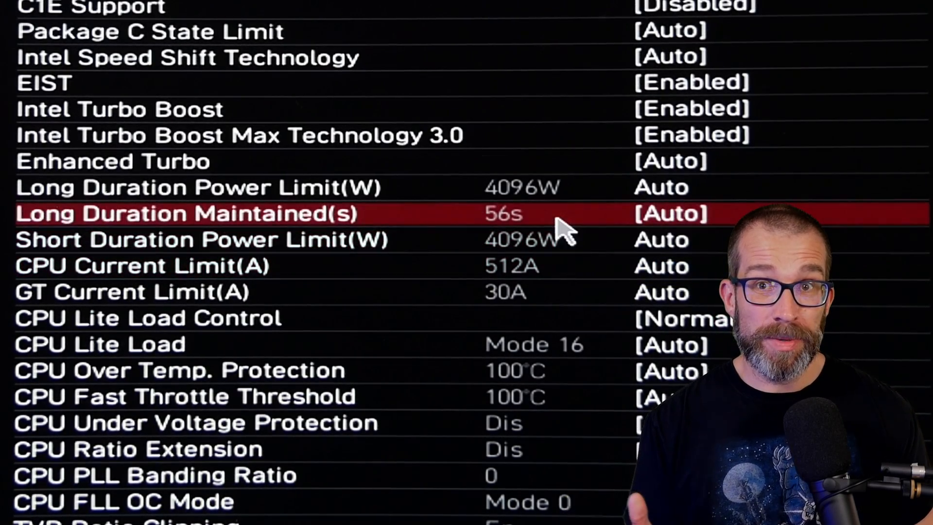
click(661, 187)
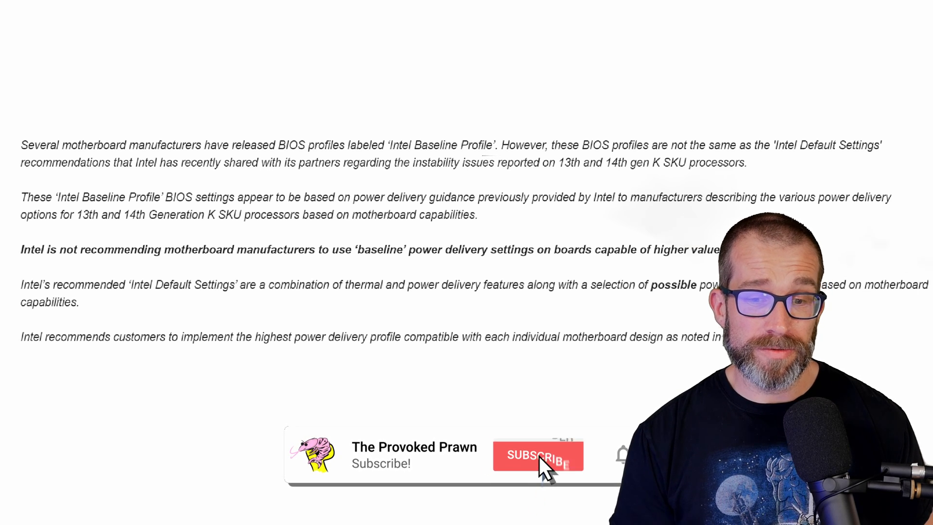
click(538, 455)
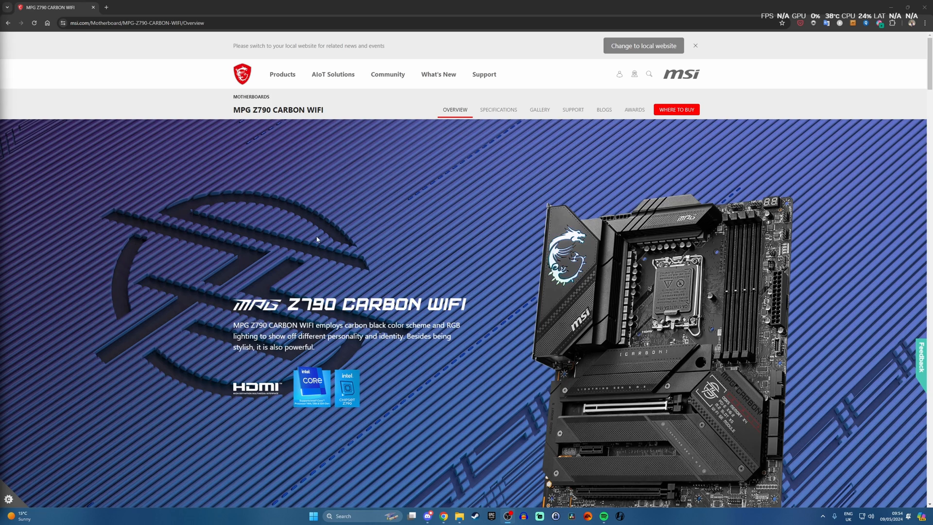
mouse_move(304, 240)
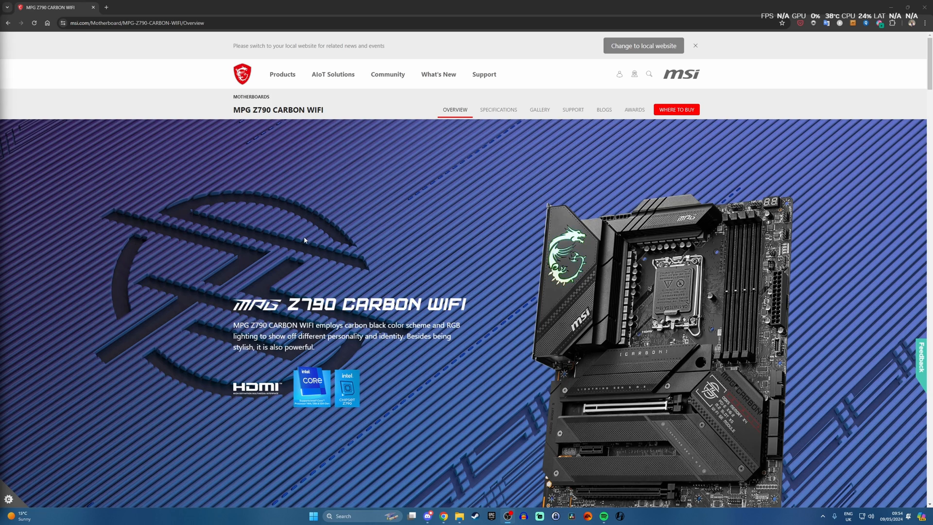
mouse_move(573, 110)
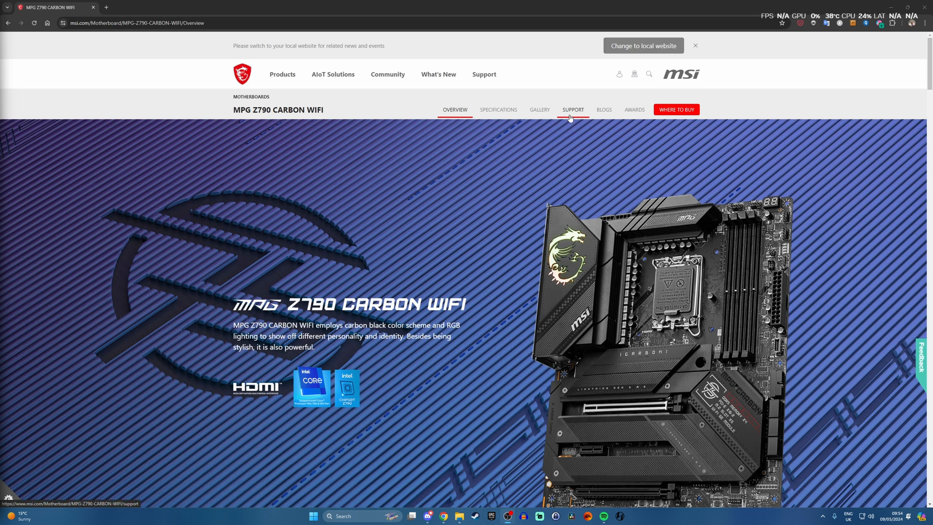
- Download the 7D89v1C1 beta BIOS from the MPG Z790 CARBON WIFI support page
click(573, 110)
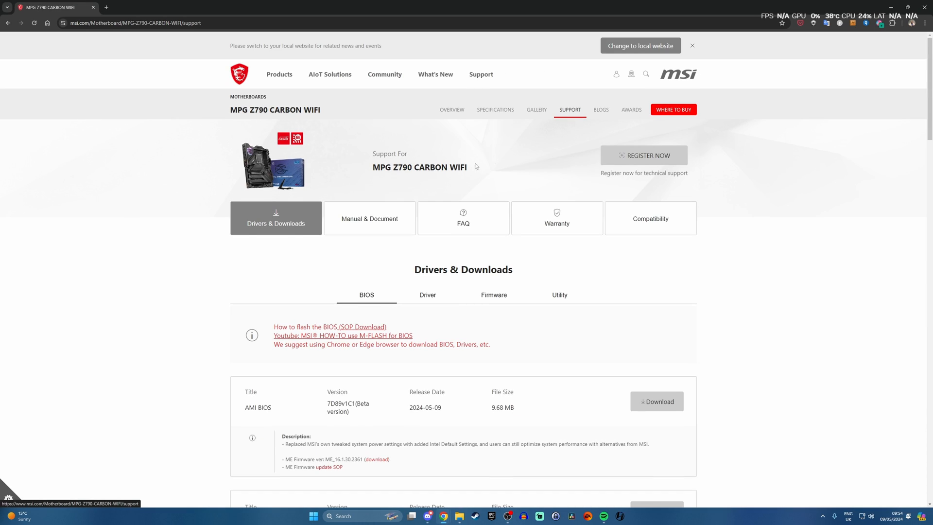
scroll(down, 3)
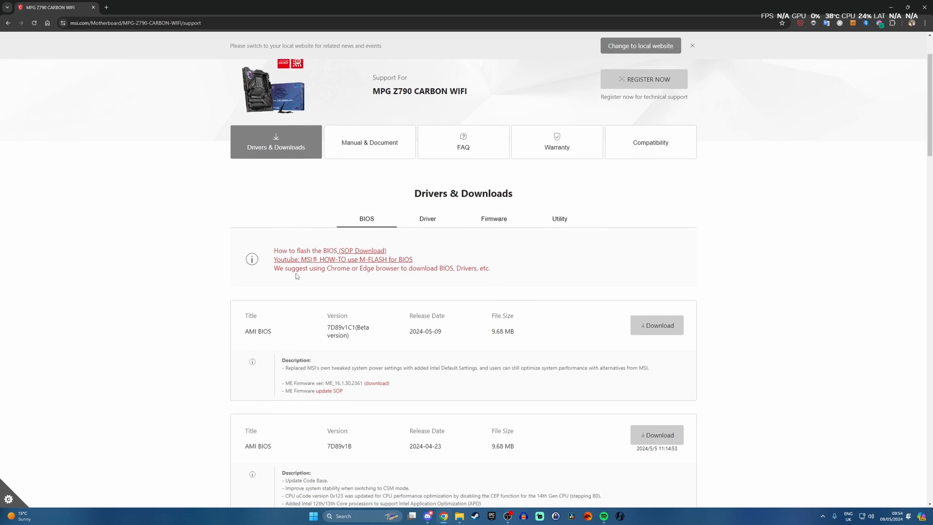
scroll(down, 3)
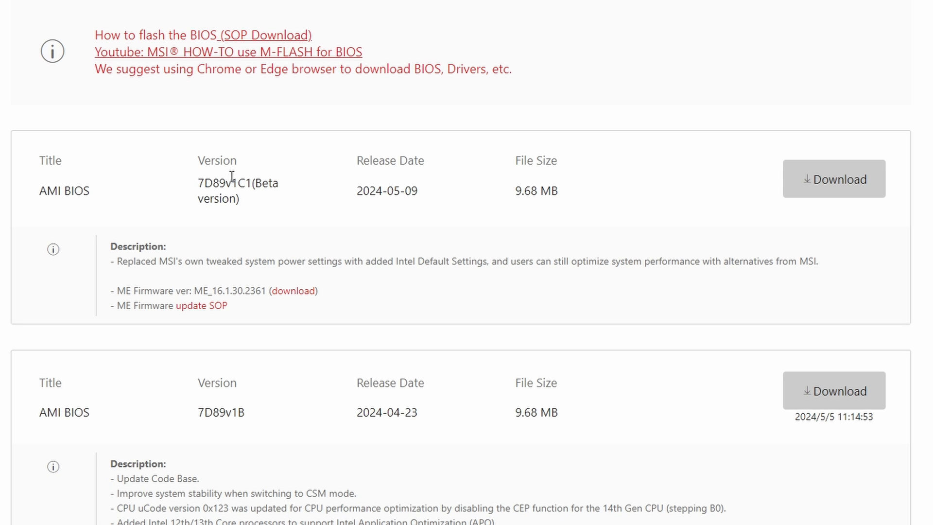
mouse_move(119, 261)
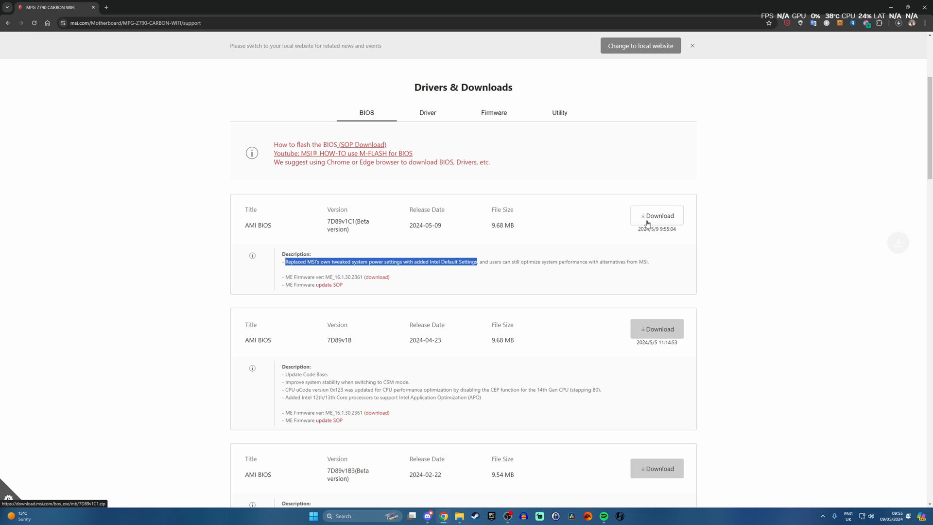
click(656, 216)
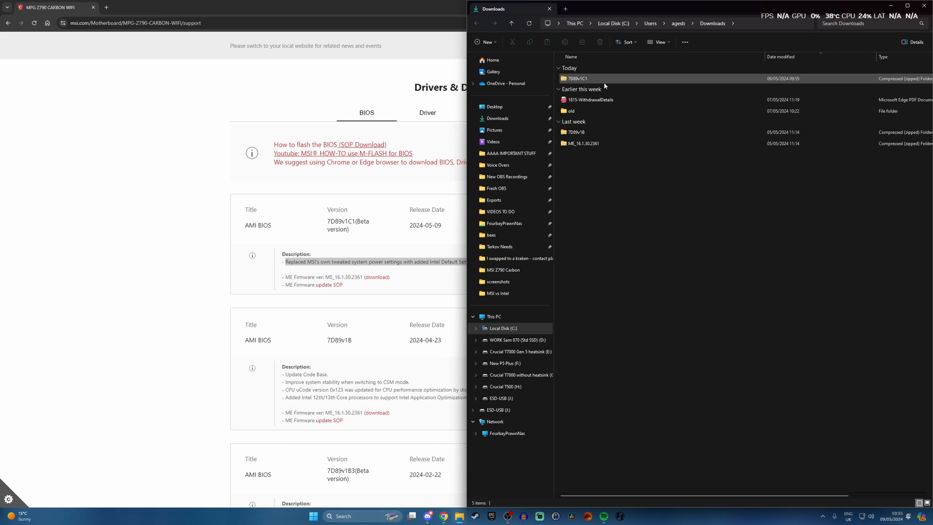
mouse_move(615, 81)
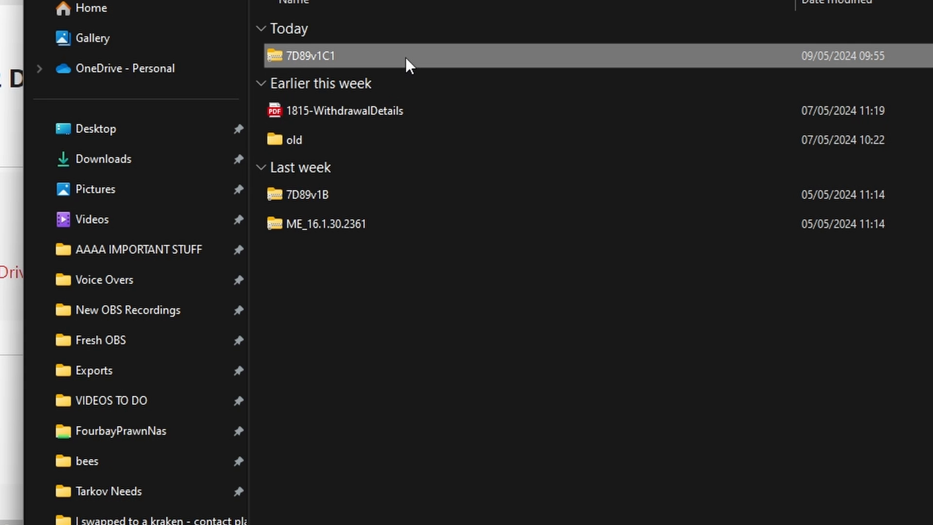
- Extract the 7D89v1C1 archive onto ESD-USB (J:) so E7D89IMS.1C1 is on the stick
right_click(309, 56)
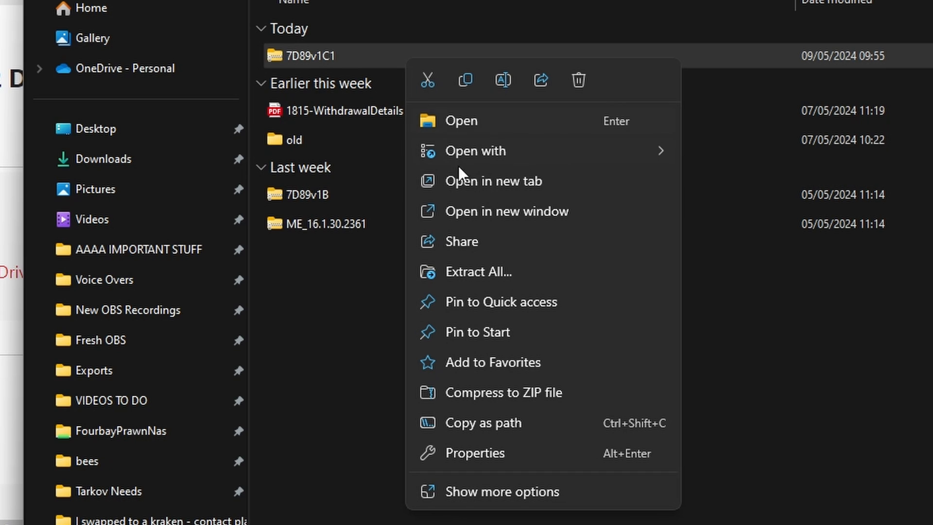
mouse_move(519, 287)
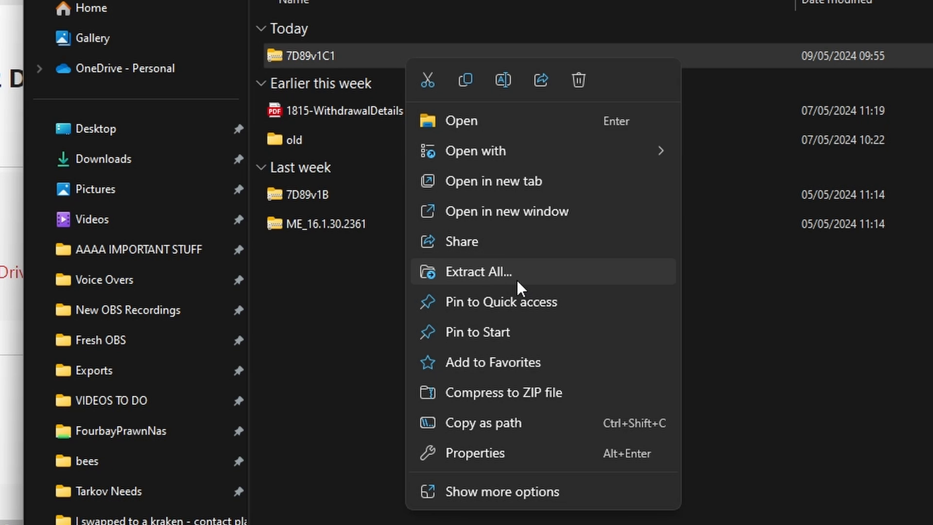
click(479, 271)
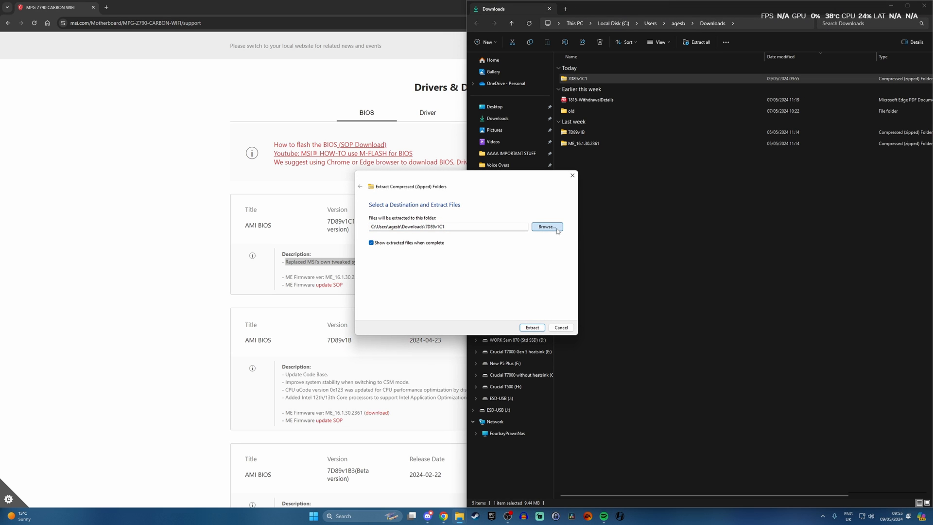
click(546, 227)
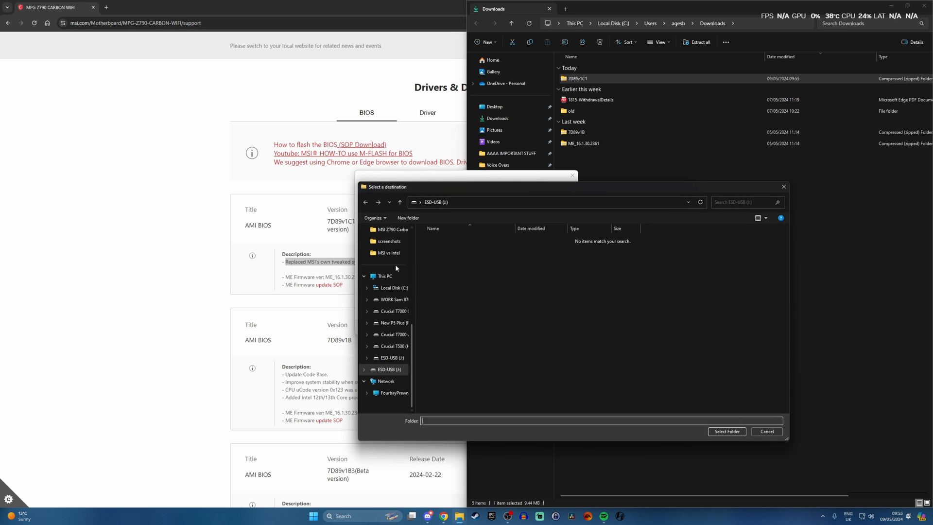
click(390, 370)
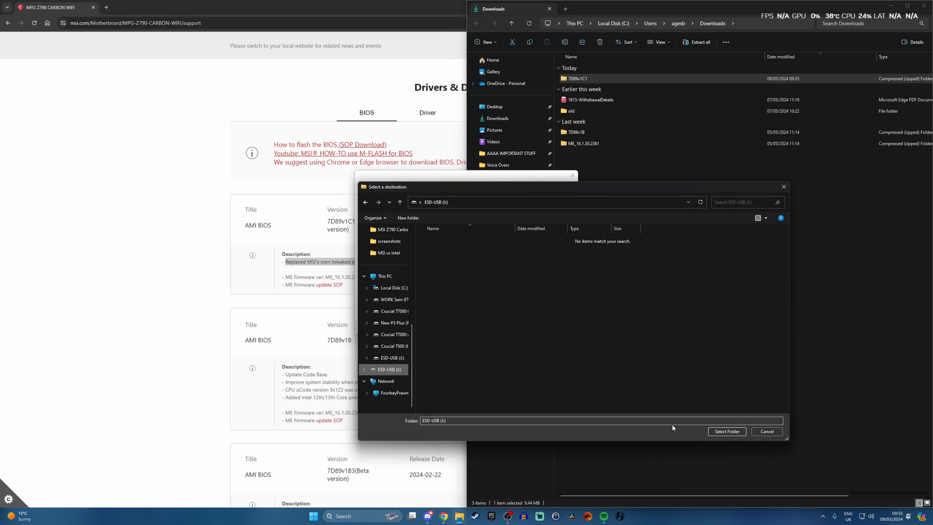
click(726, 431)
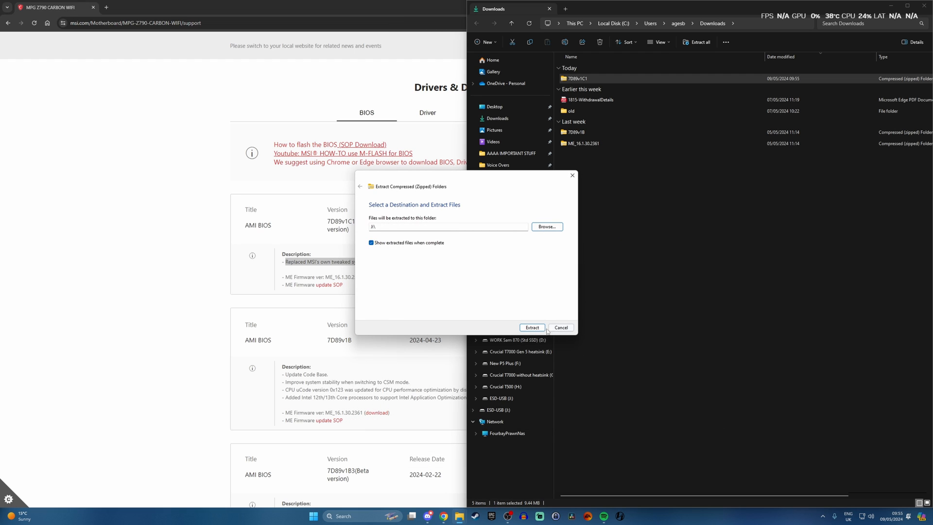
click(532, 327)
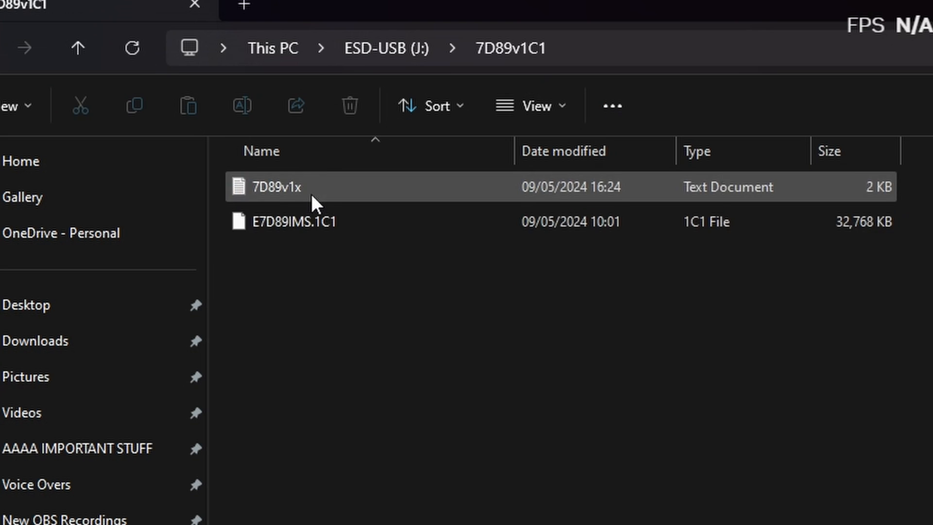
mouse_move(363, 189)
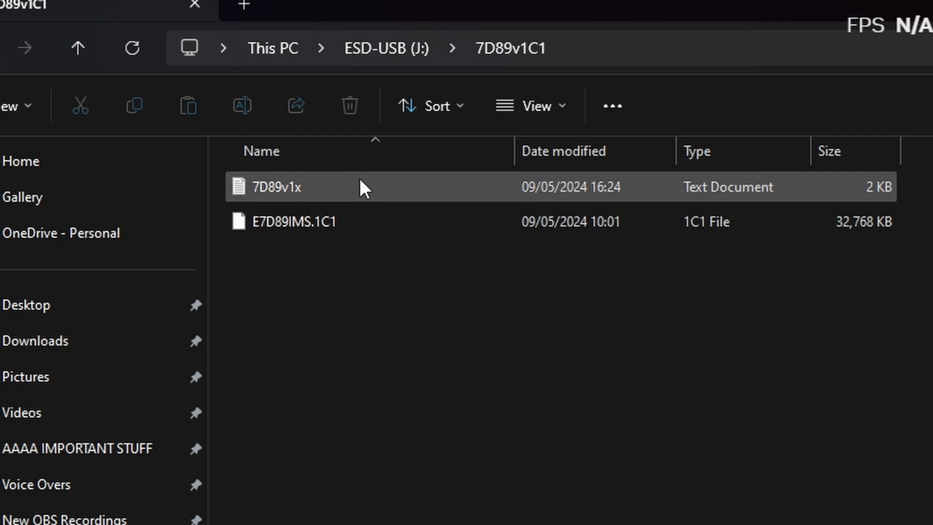
click(362, 341)
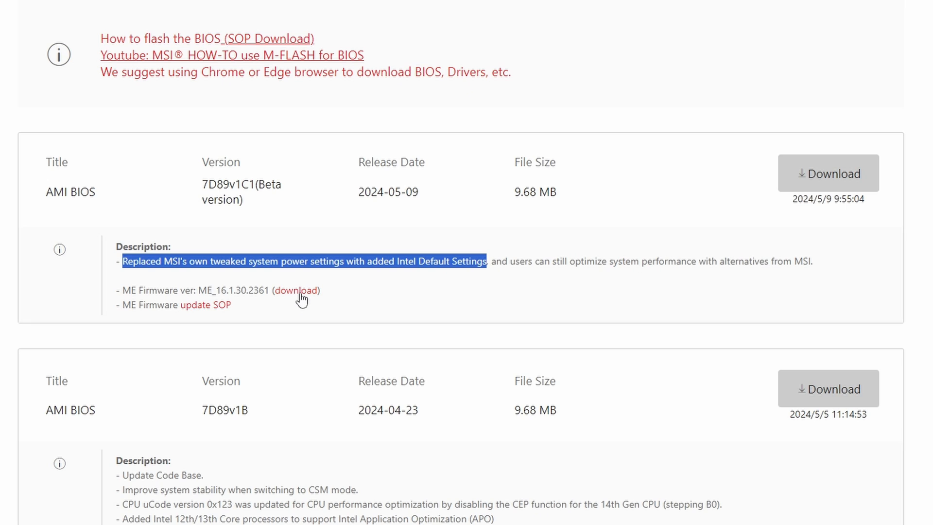
mouse_move(323, 286)
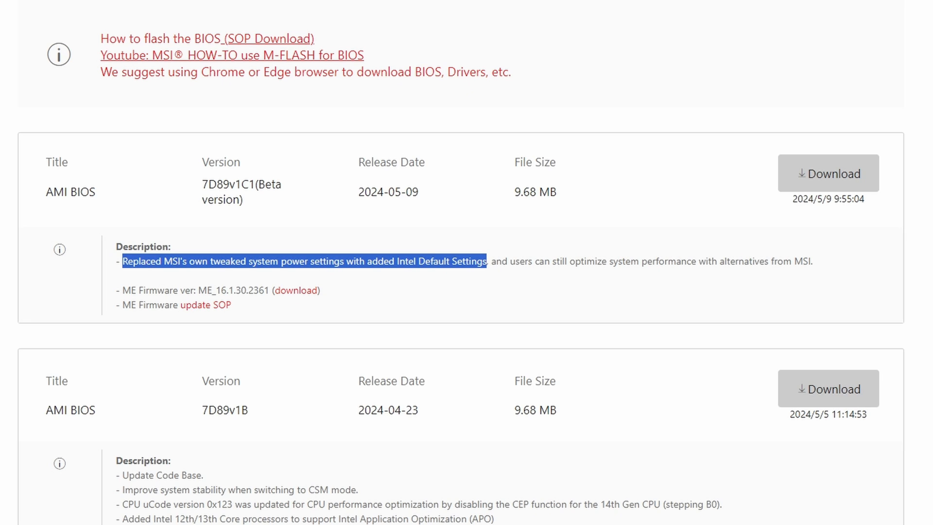
- Extract the downloaded ME firmware archive and open the ME_16.1.30.2361 folder
click(810, 16)
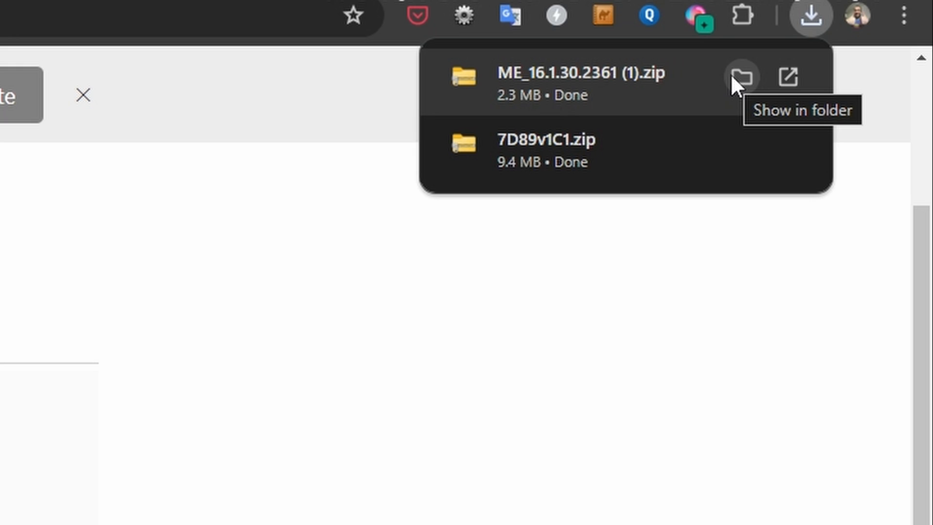
click(741, 75)
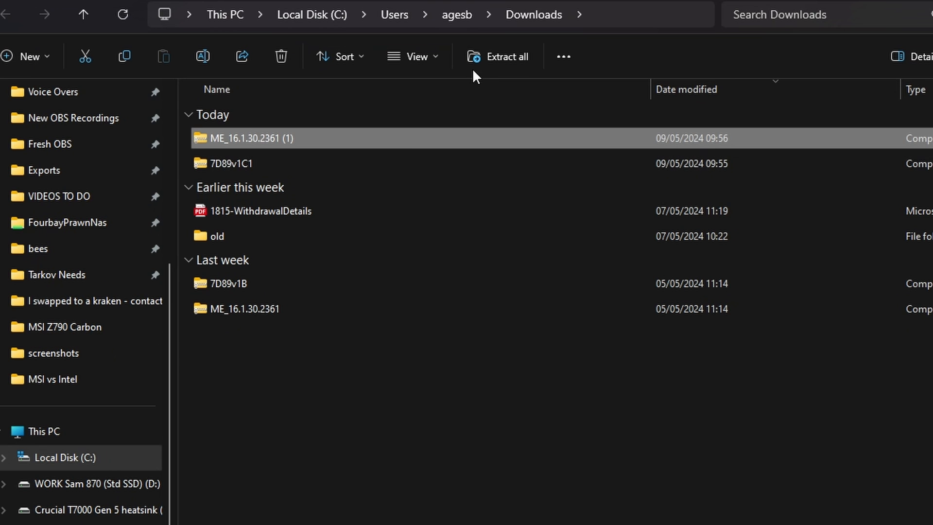
click(500, 56)
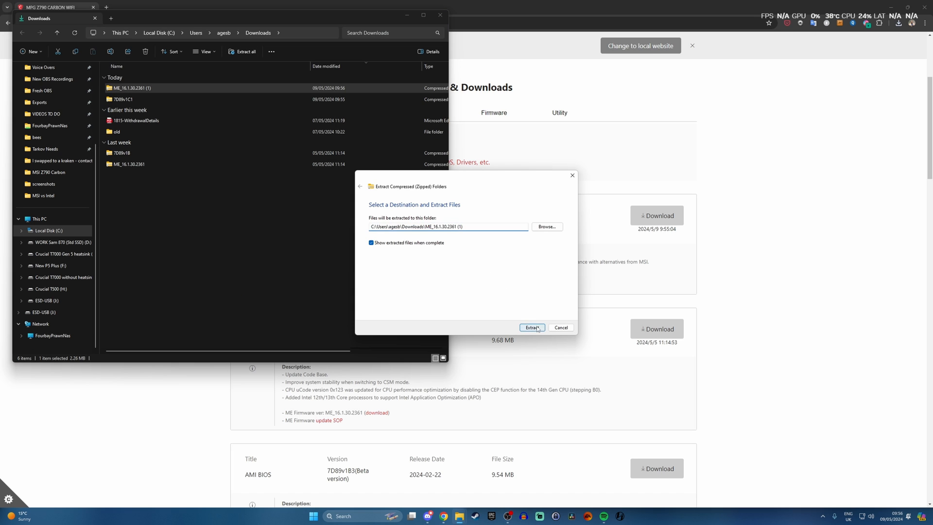
click(532, 328)
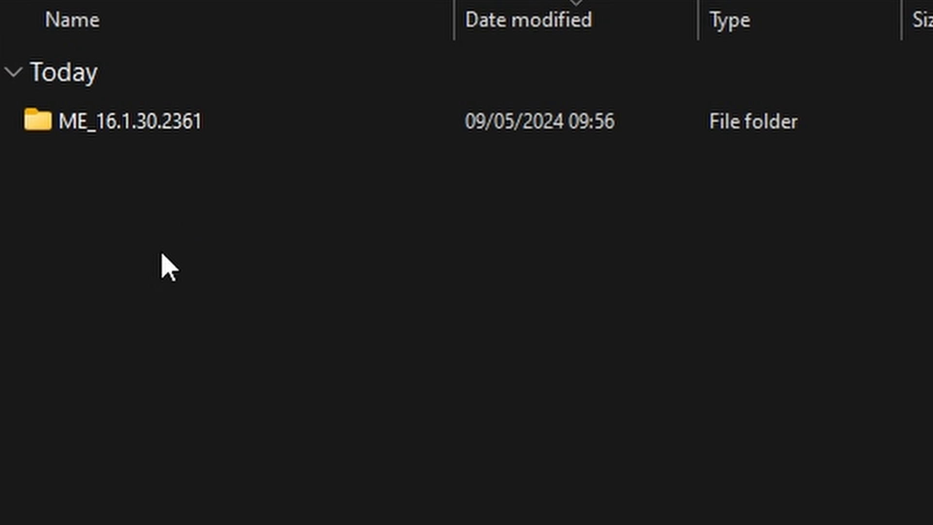
click(137, 121)
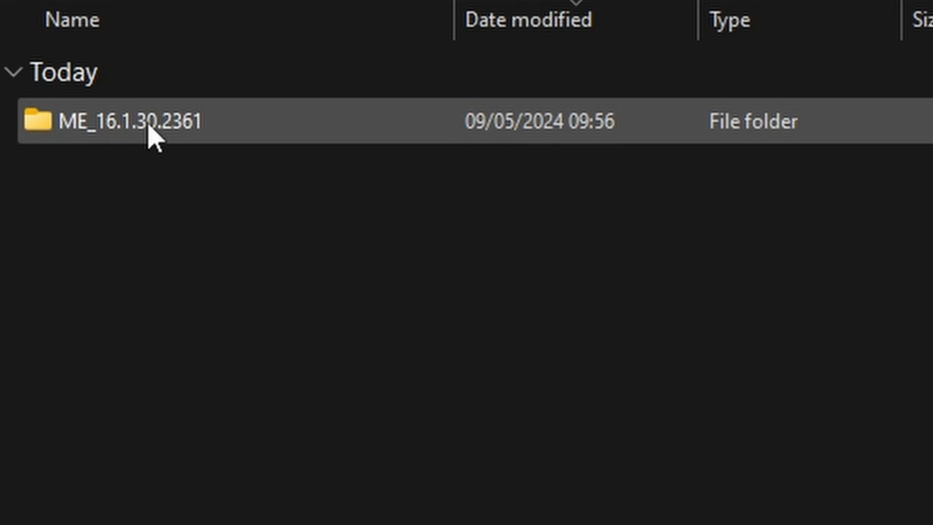
double_click(119, 121)
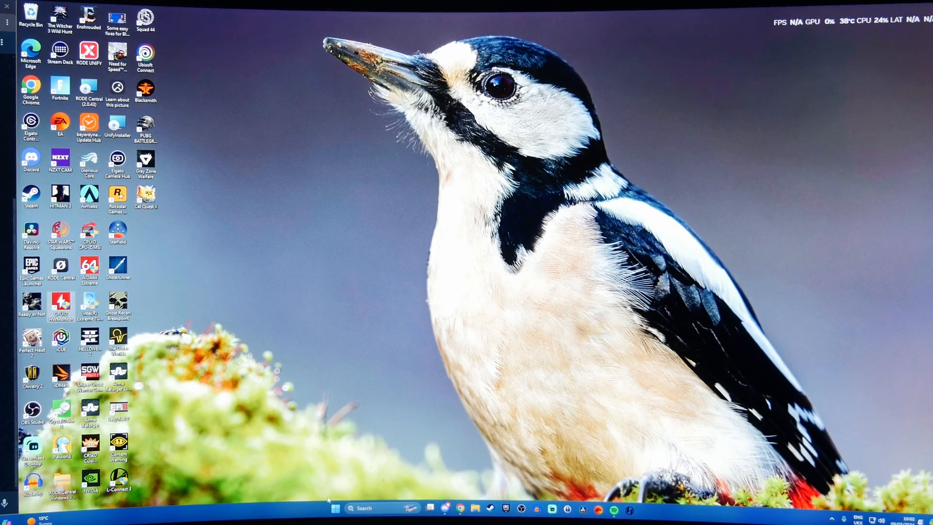
- Restart the computer from the Start menu power options
click(335, 509)
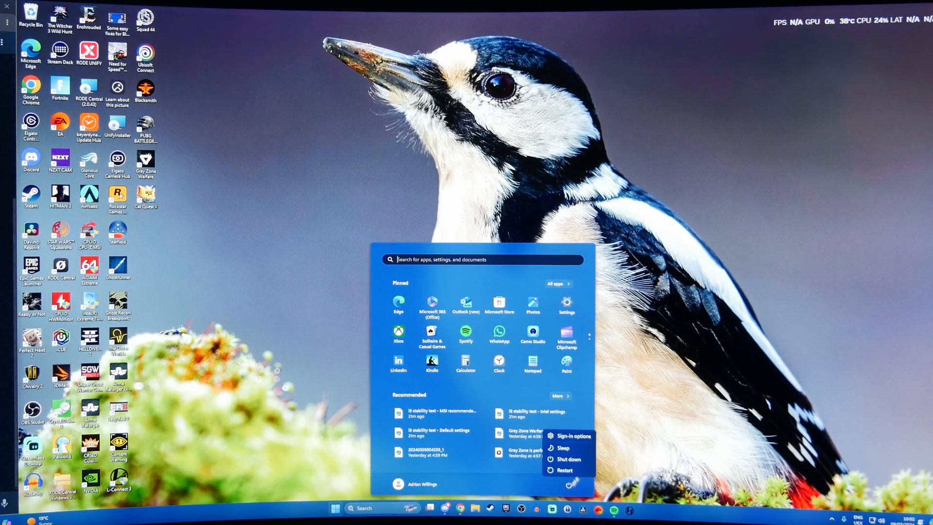
mouse_move(563, 470)
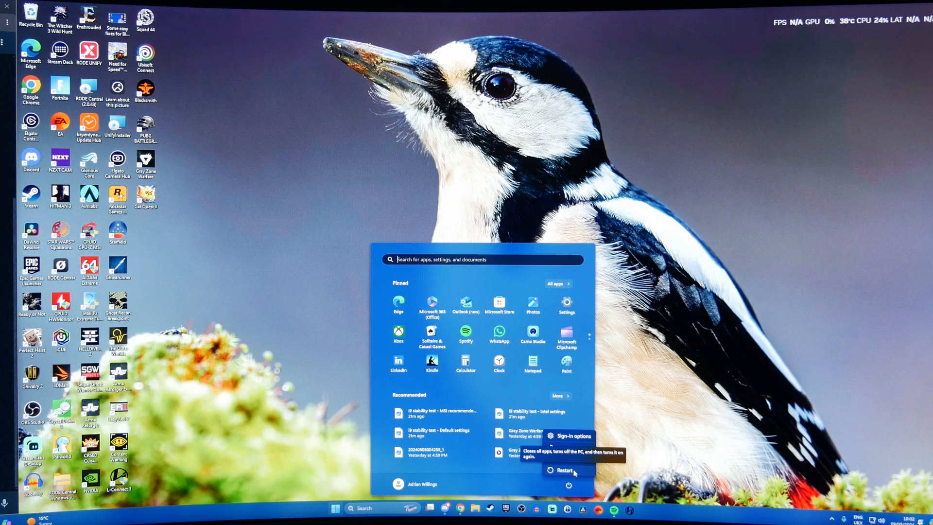
click(562, 470)
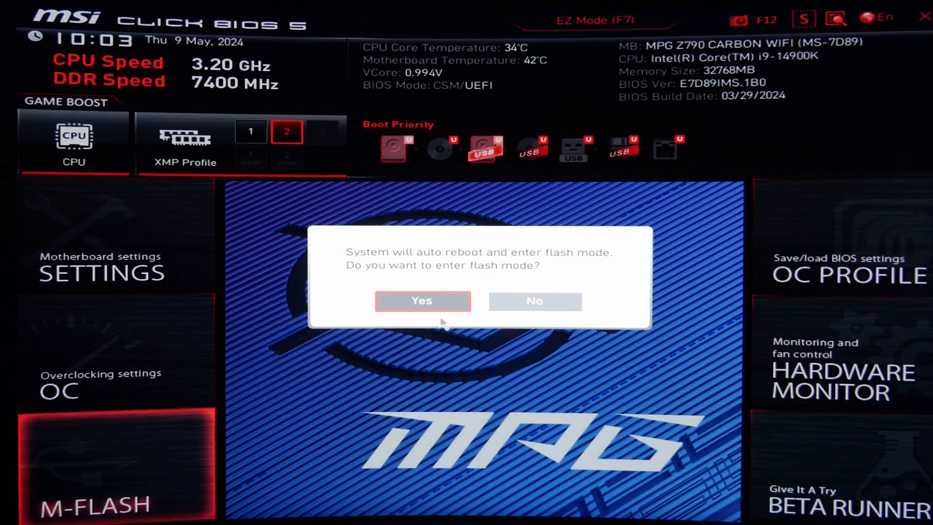
- Enter flash mode and flash E7D89IMS.1C1 from the 7D89v1C1 folder on the USB drive
click(534, 300)
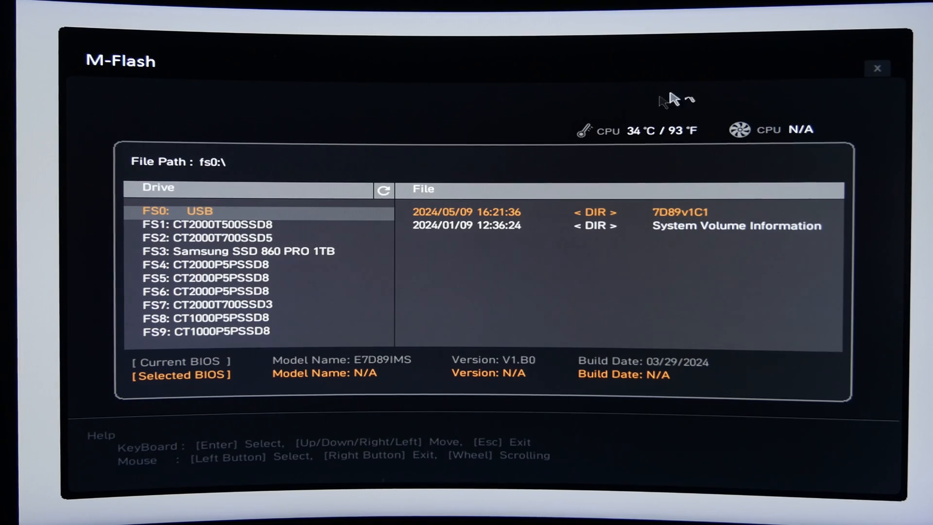
double_click(680, 211)
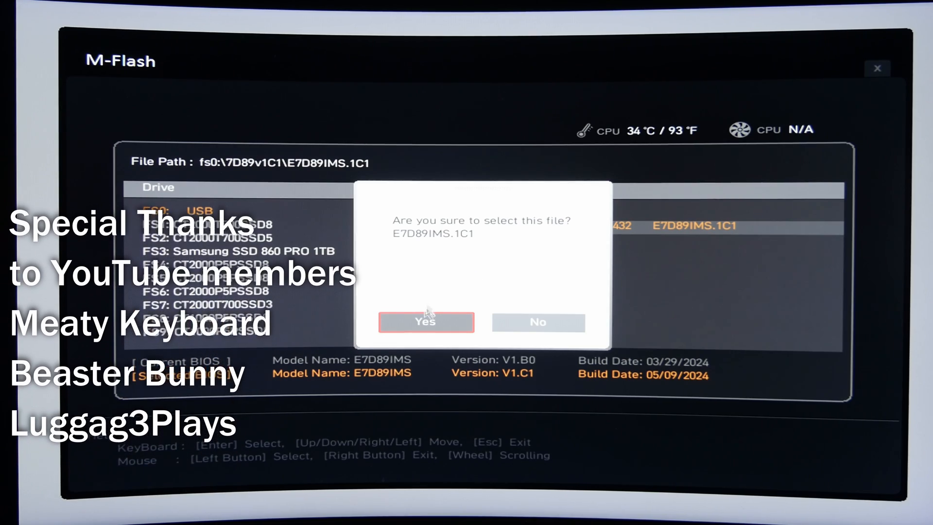
click(425, 322)
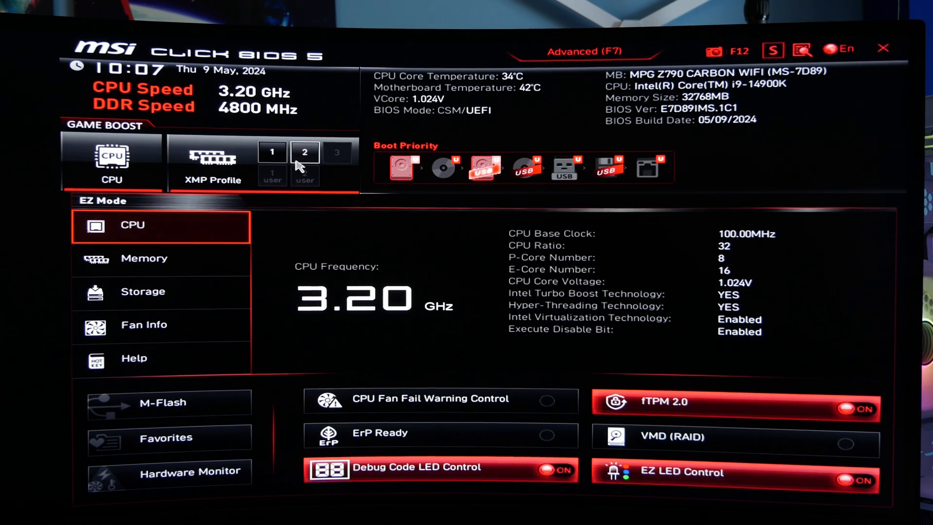
- Enter Advanced mode OC settings and keep CPU Cooler Tuning on Intel Default Settings (PL1: 125W)
click(304, 152)
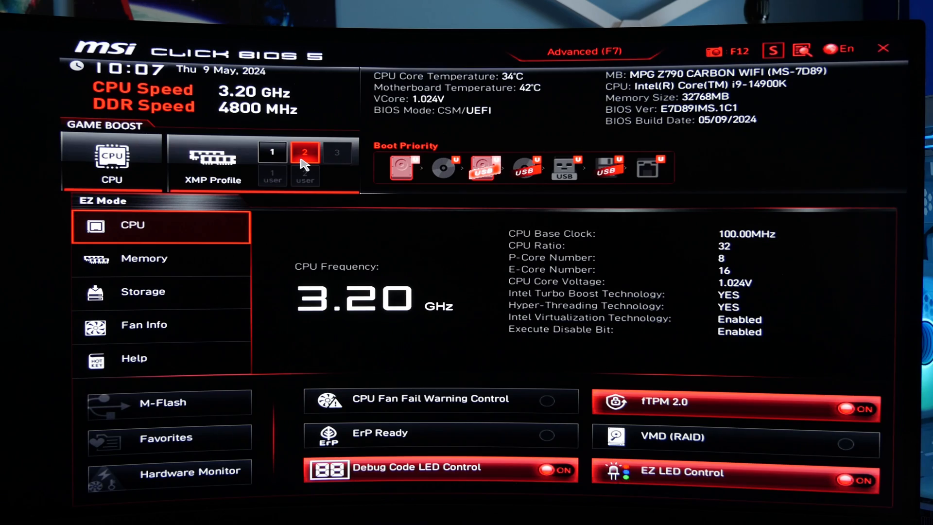
click(304, 152)
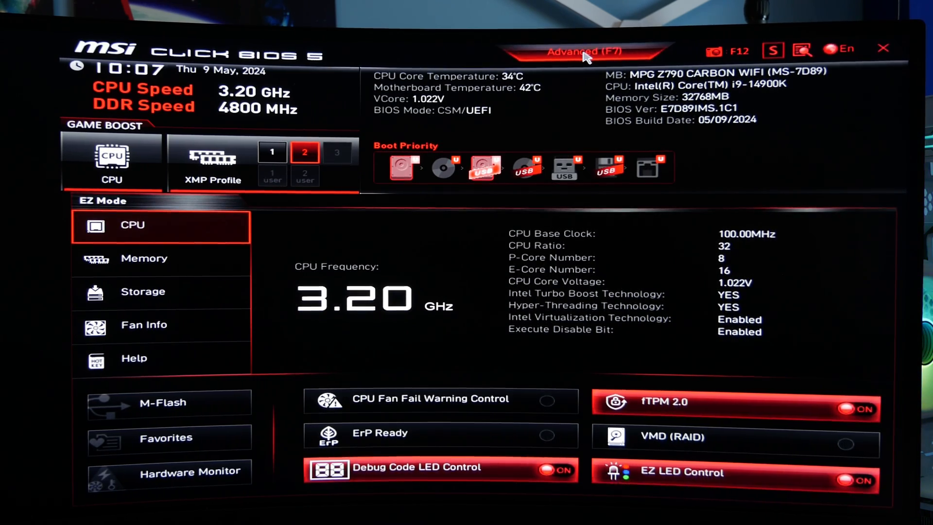
click(587, 51)
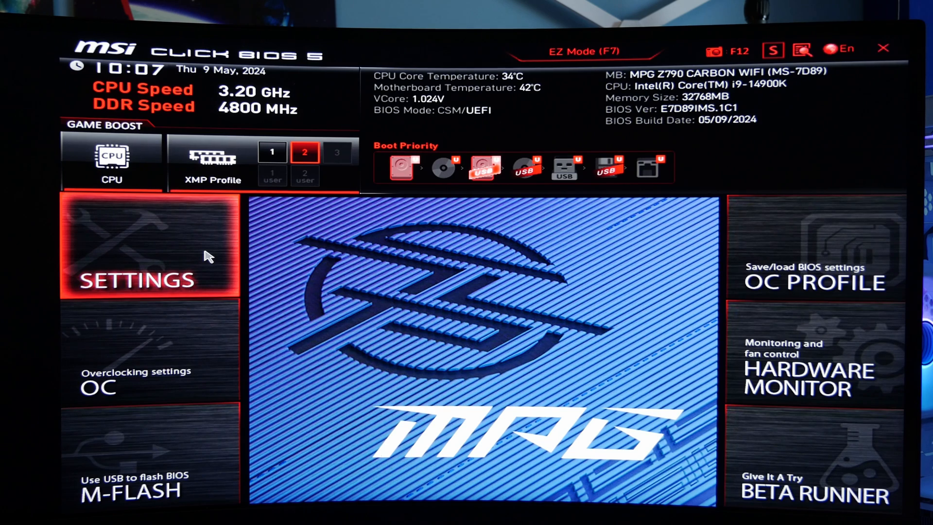
click(137, 351)
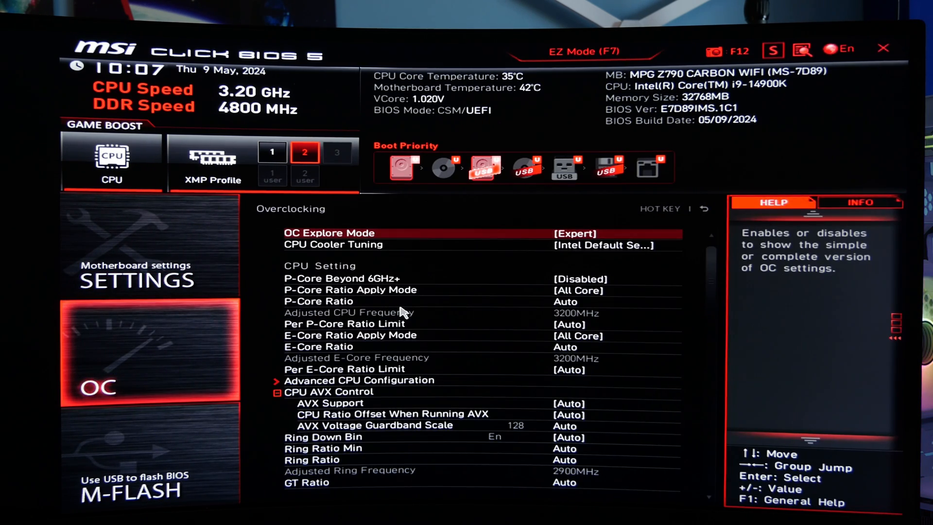
mouse_move(461, 248)
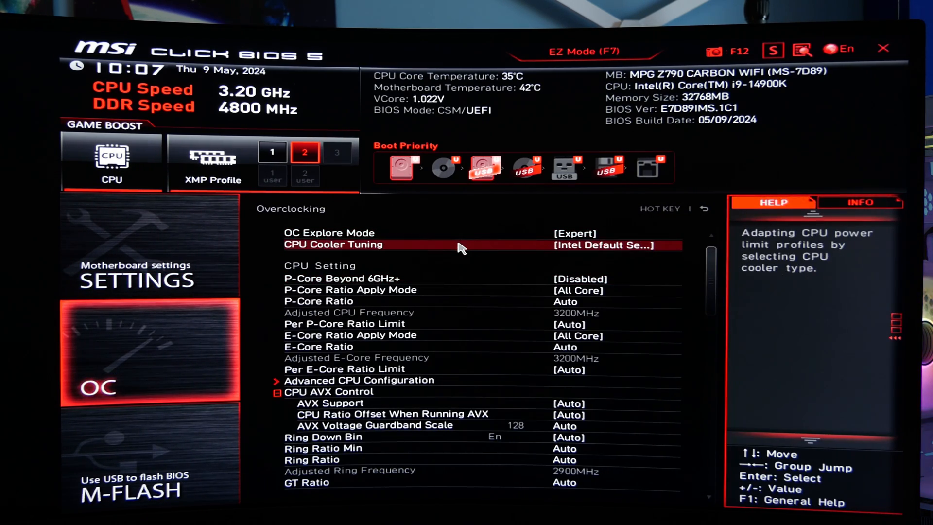
mouse_move(488, 250)
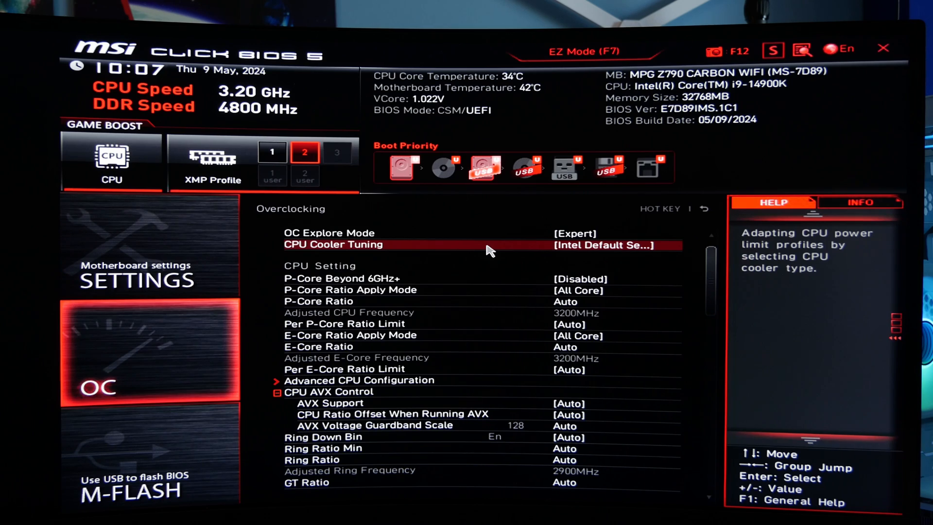
click(477, 245)
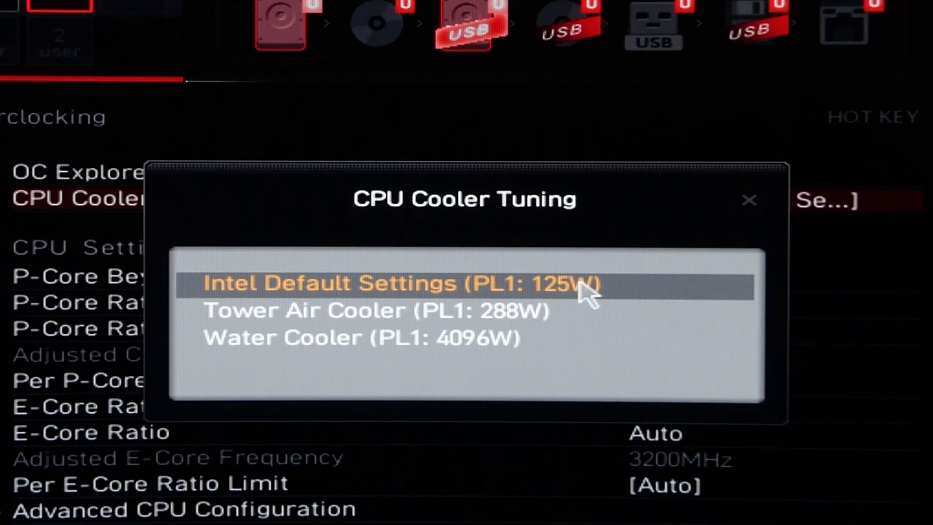
mouse_move(620, 291)
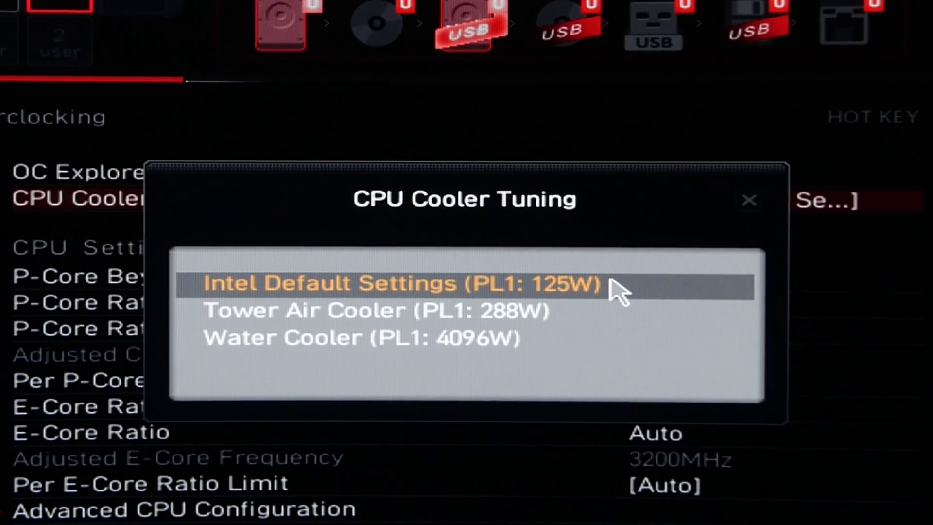
mouse_move(626, 289)
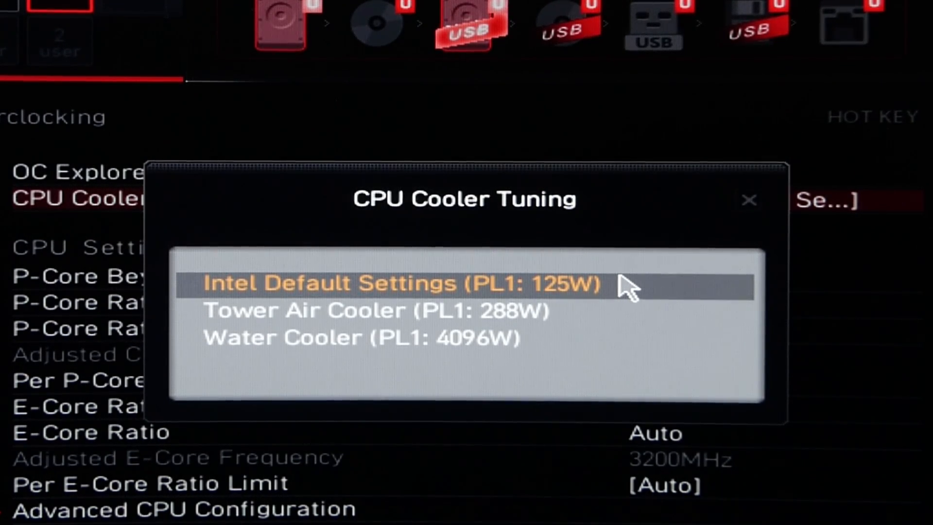
click(749, 199)
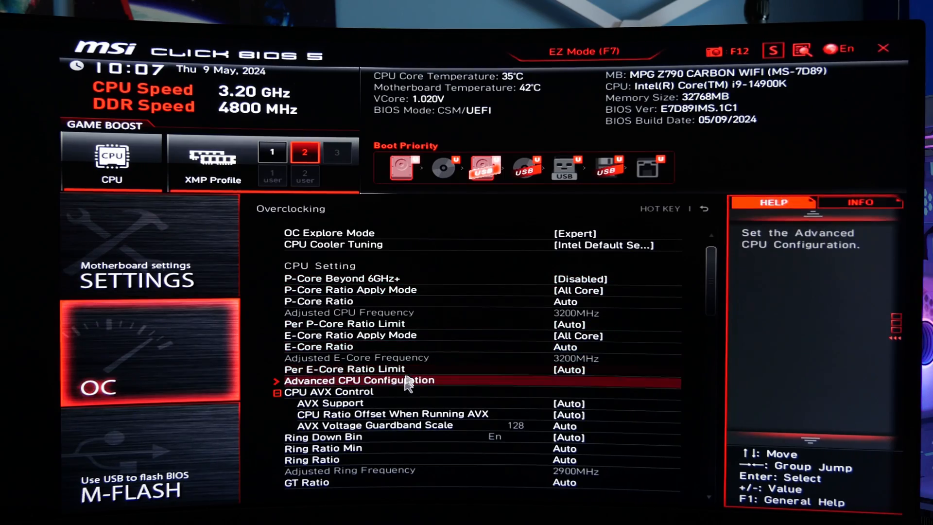
- Review Advanced CPU Configuration showing 125W long and 253W short duration power limits
click(359, 381)
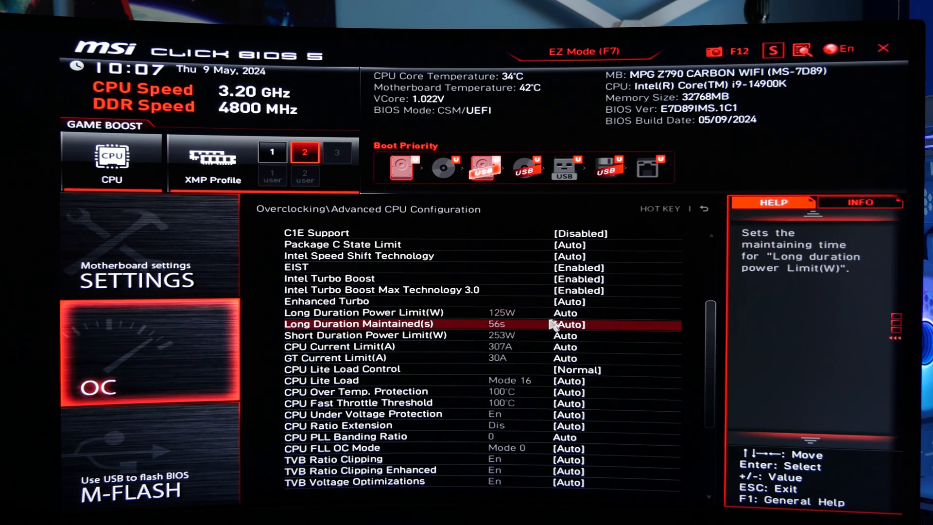
click(577, 312)
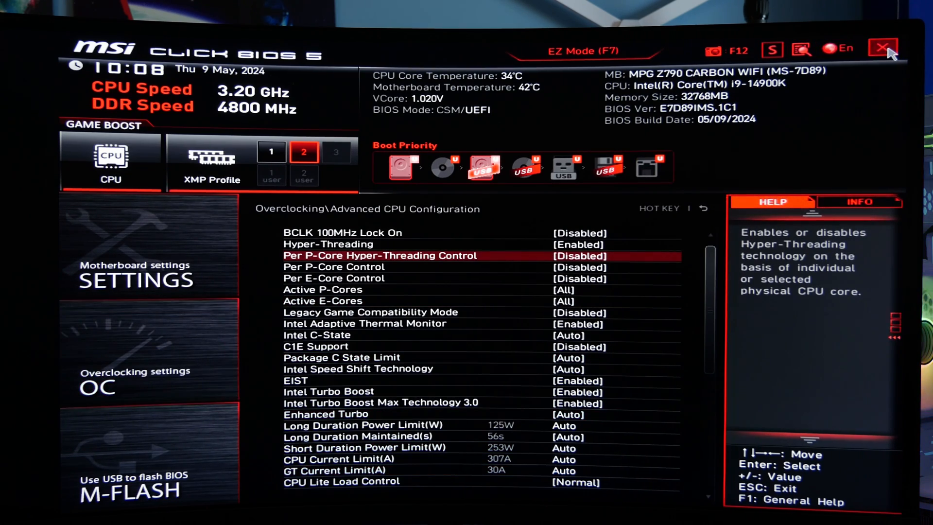
mouse_move(884, 46)
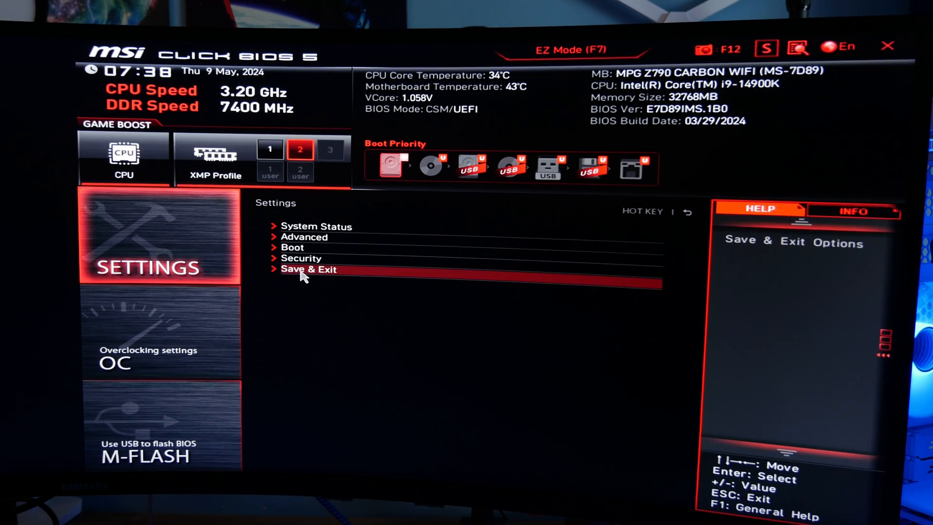
- Confirm saving the Expert mode, Water Cooler and Normal lite-load changes and return to the overview
click(308, 270)
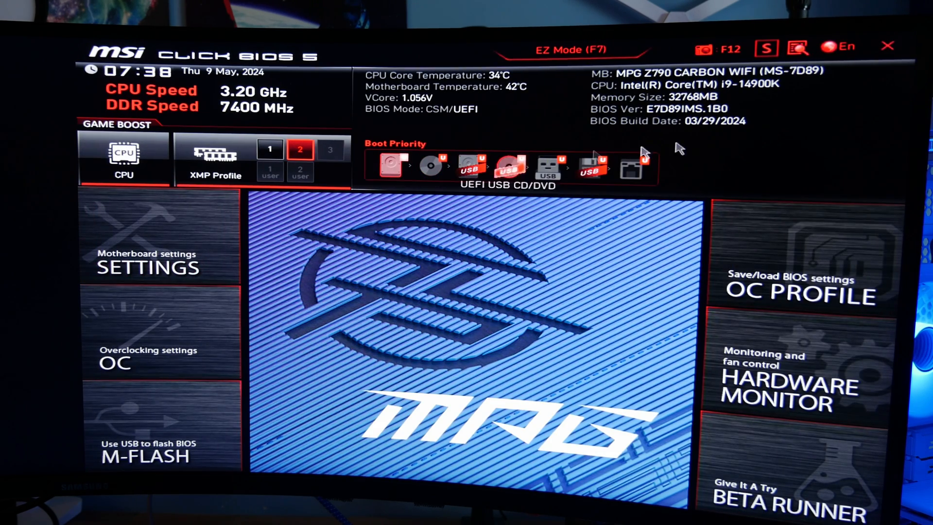
click(887, 48)
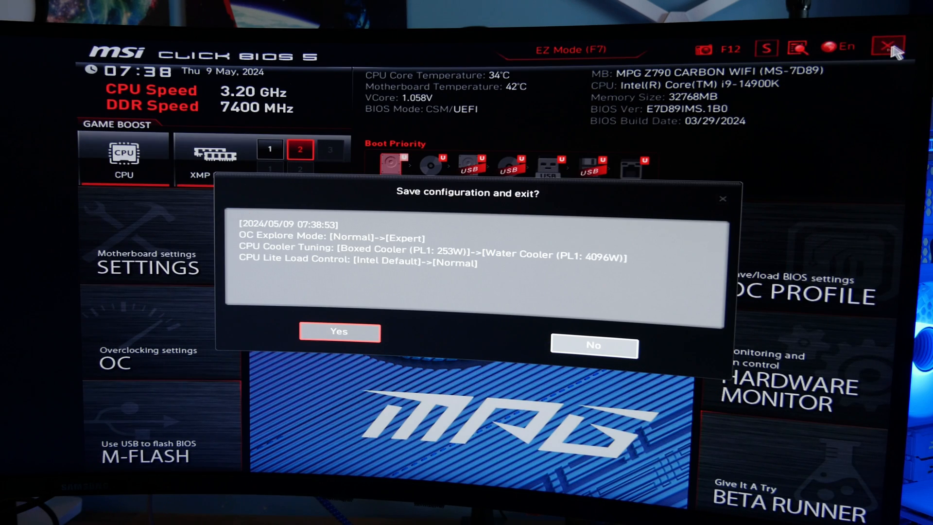
mouse_move(408, 249)
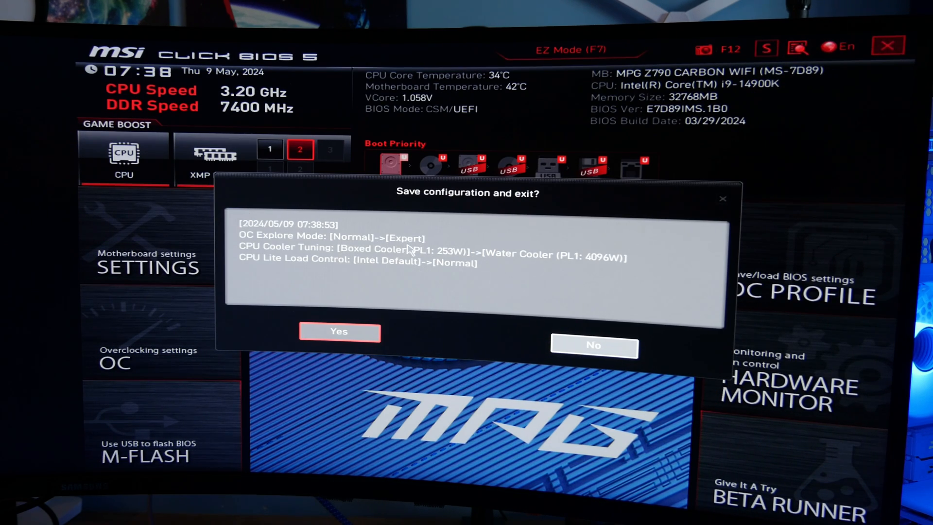
mouse_move(405, 261)
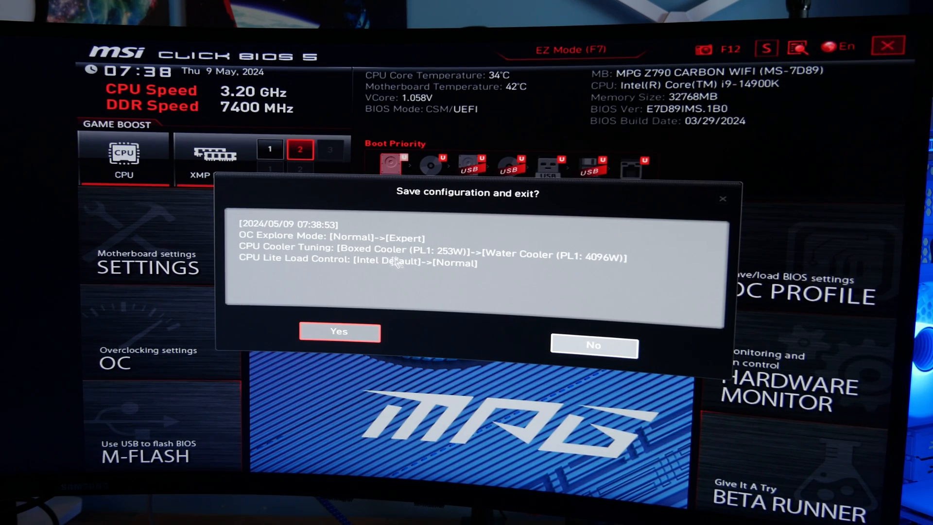
mouse_move(440, 275)
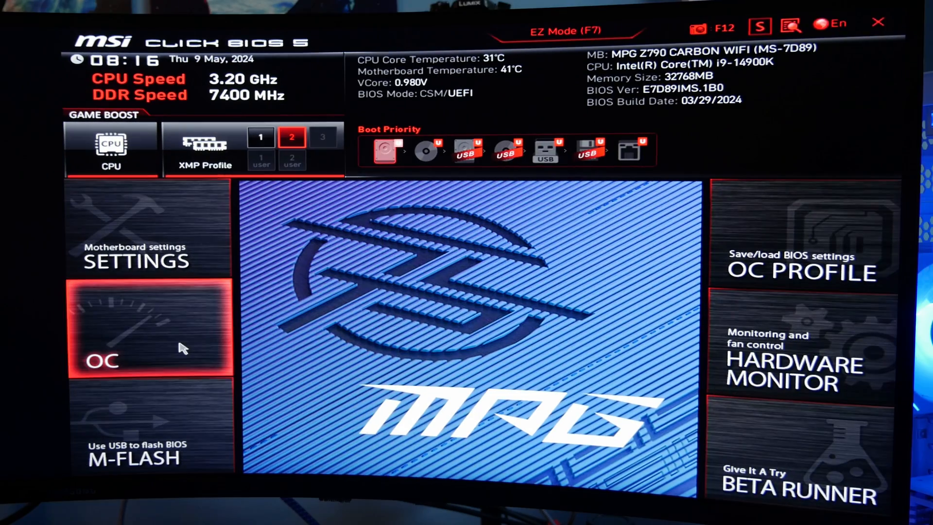
- Keep OC Explore Mode on Expert and enter Advanced CPU Configuration
click(149, 327)
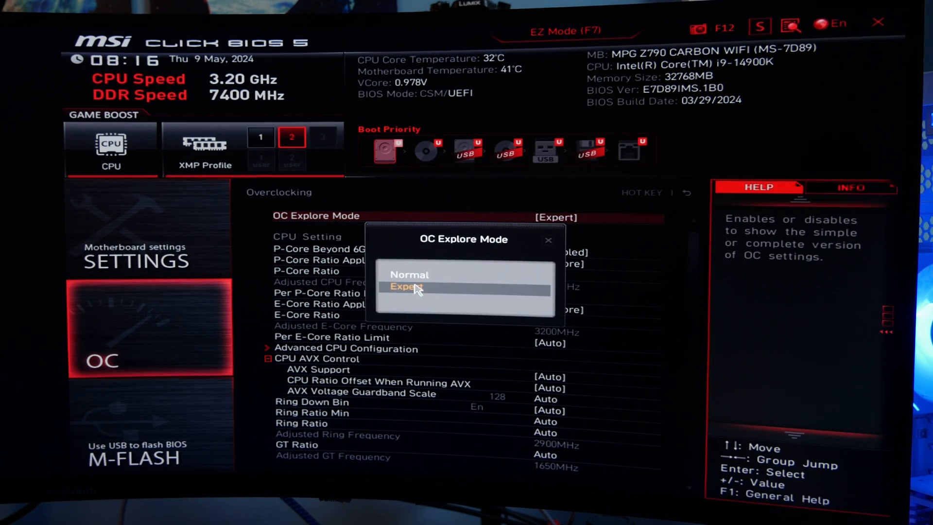
click(406, 285)
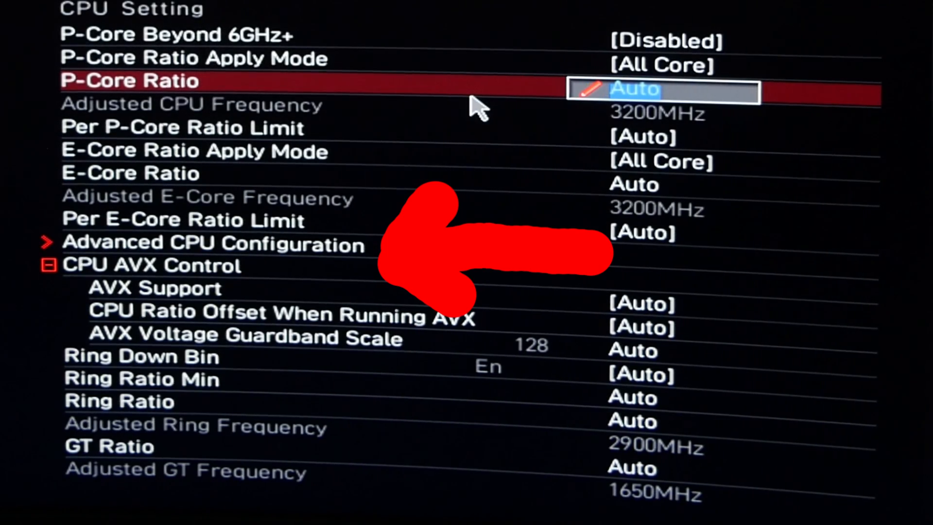
key(Down)
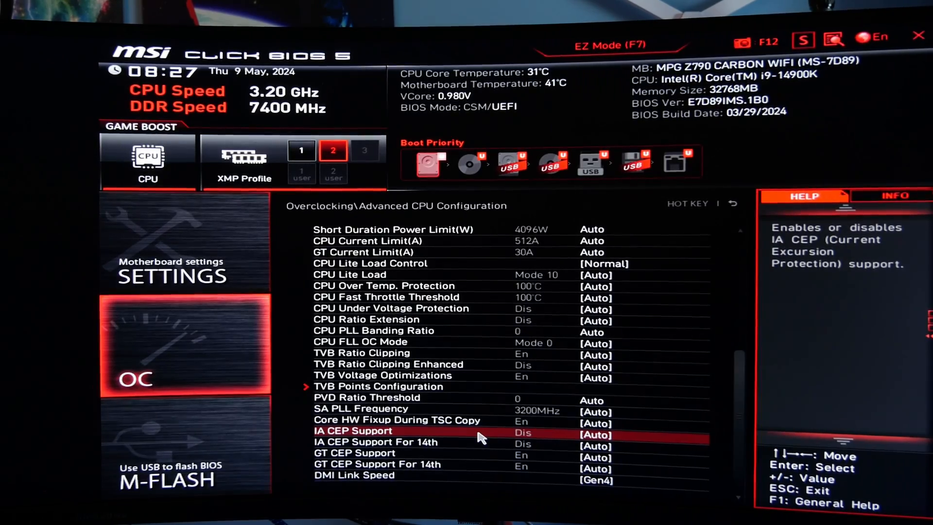
mouse_move(516, 394)
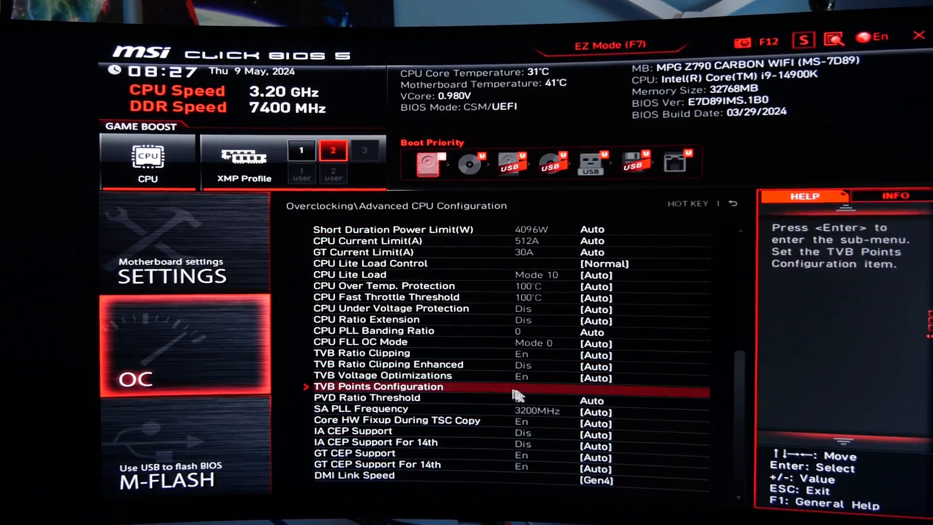
mouse_move(464, 438)
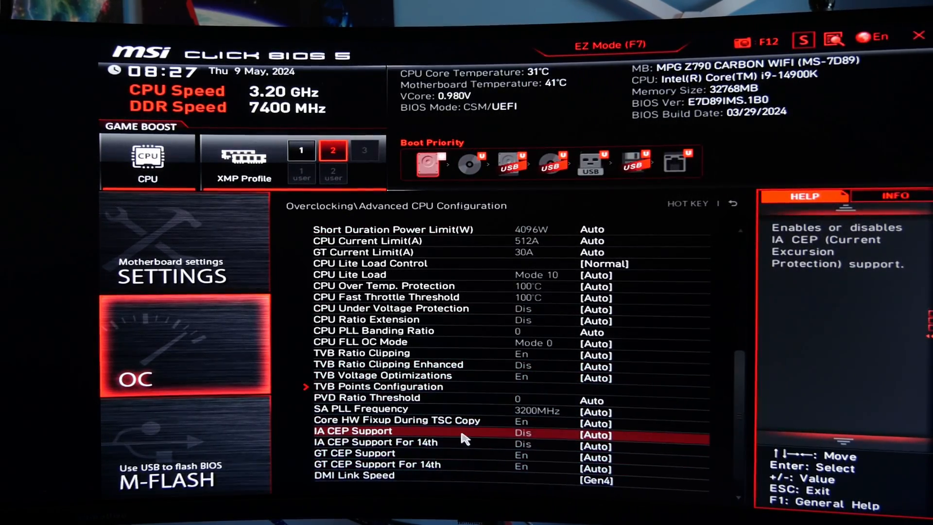
- Set IA CEP Support and IA CEP Support For 14th to Enabled
click(595, 430)
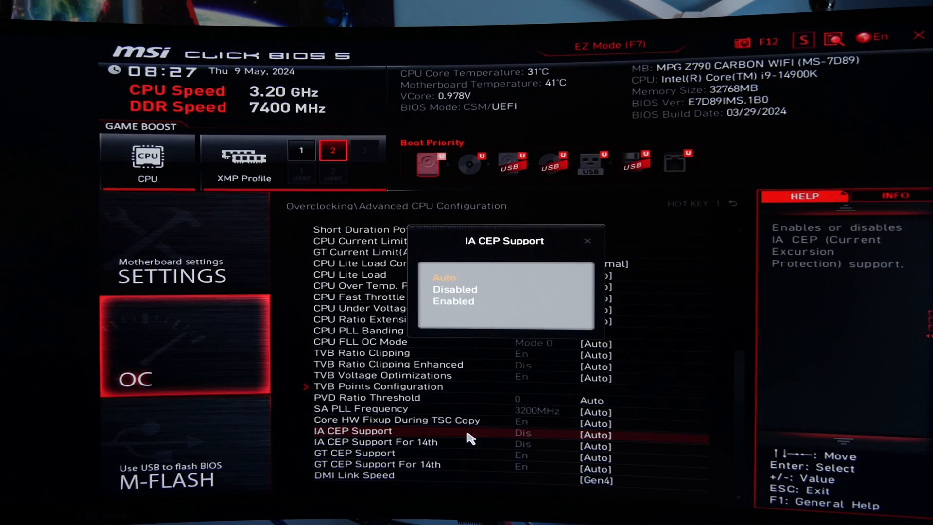
click(454, 301)
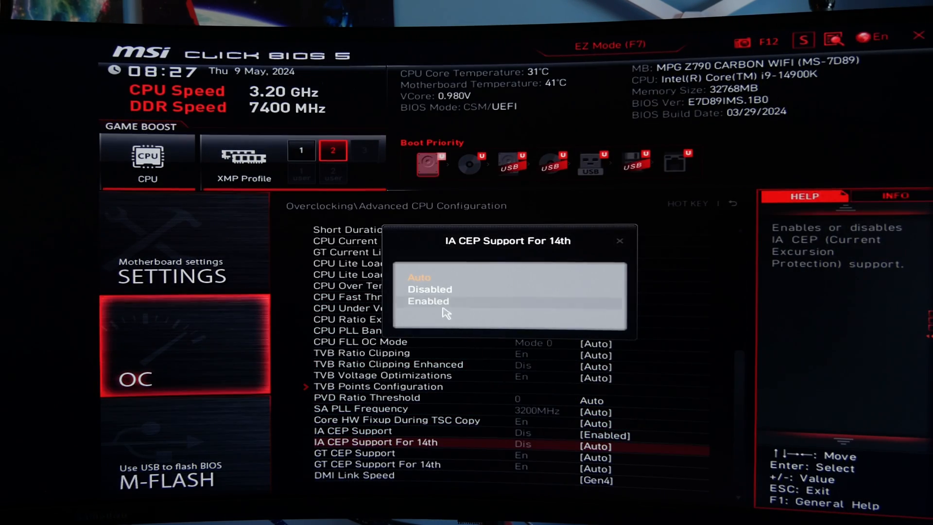
click(429, 300)
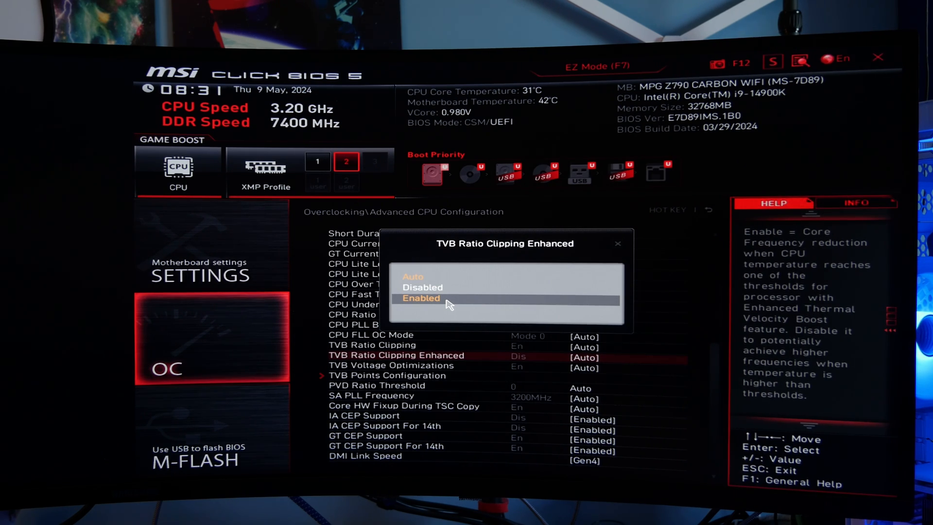
- Set TVB Ratio Clipping and TVB Ratio Clipping Enhanced to Enabled, then move toward the power limit rows
click(421, 299)
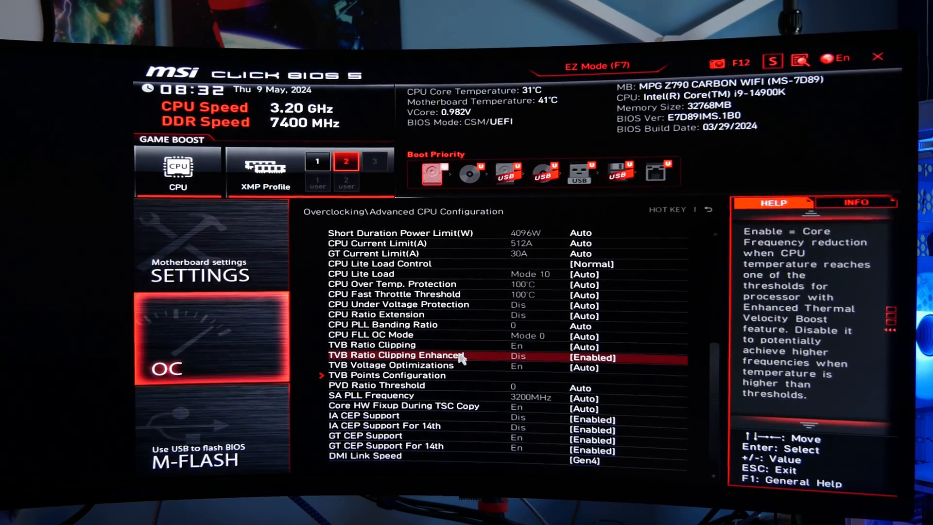
key(up)
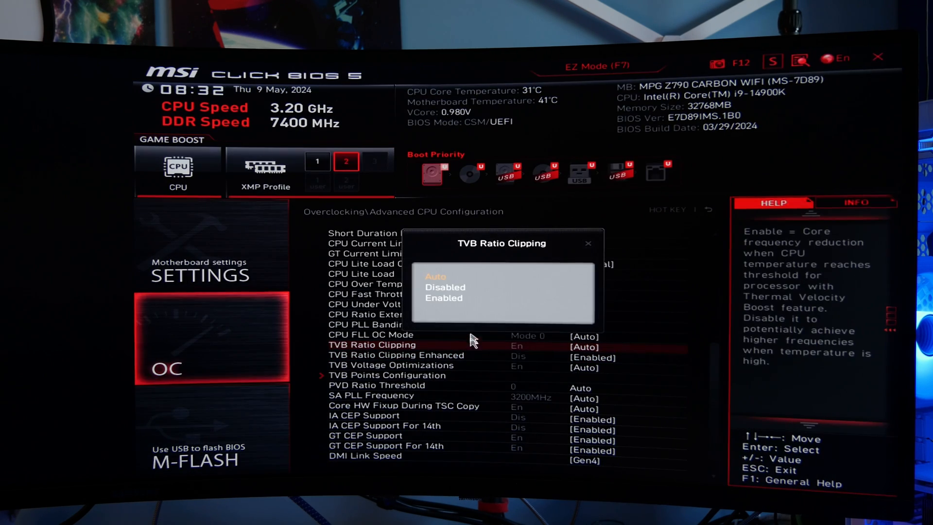
click(444, 297)
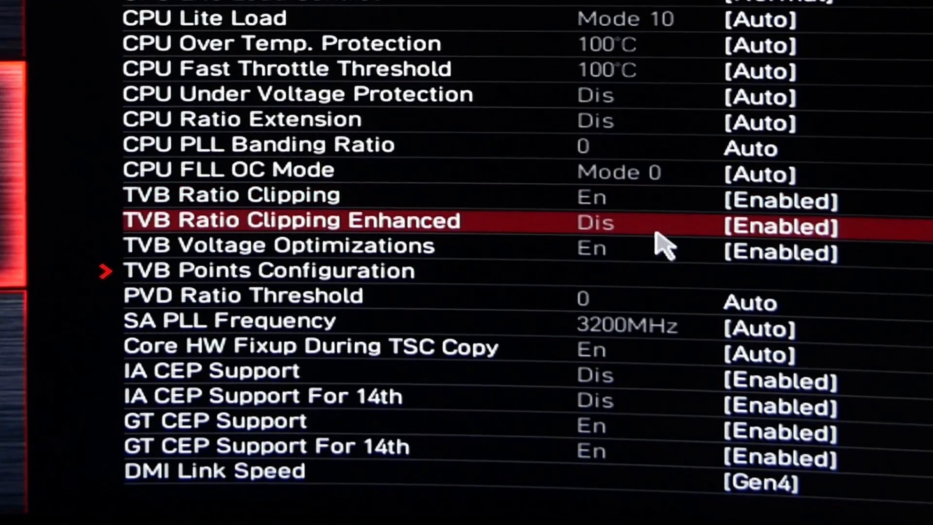
key(Up)
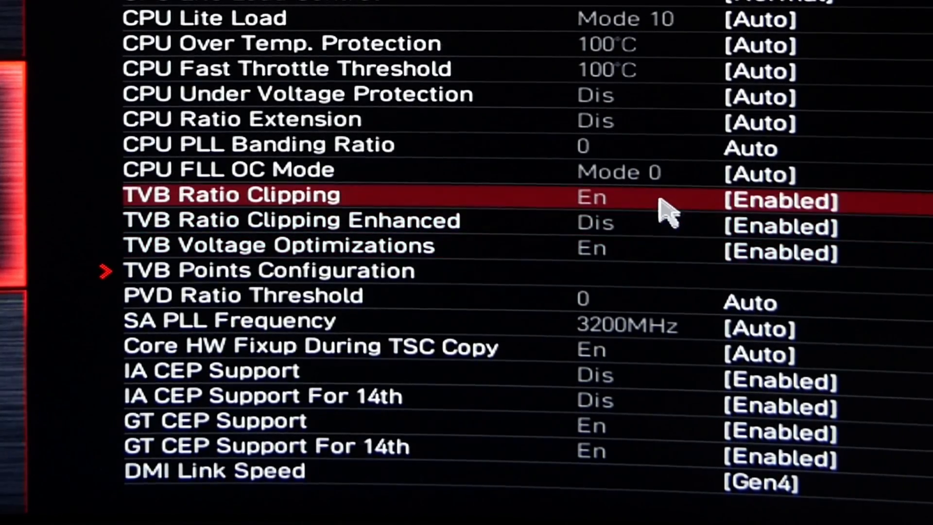
key(Down)
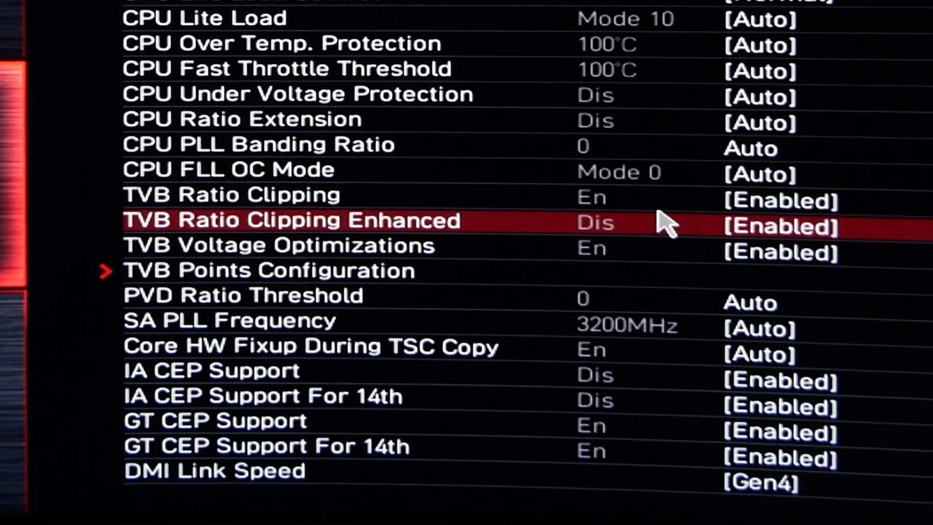
key(Down)
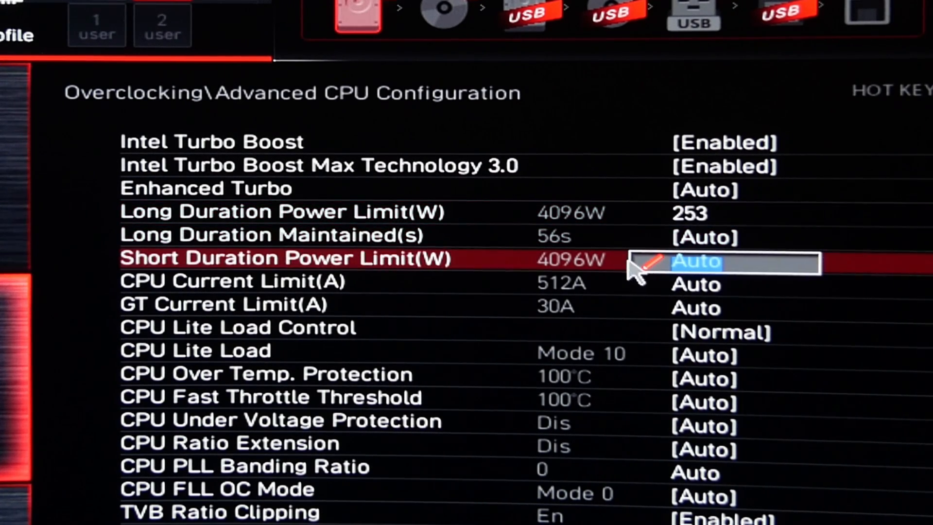
mouse_move(679, 271)
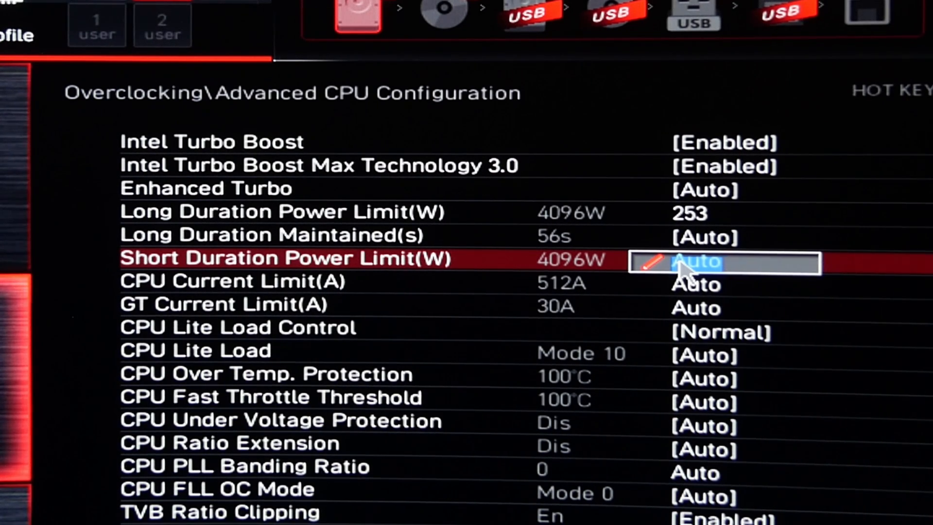
- Enter 253 W for Short Duration Power Limit and 400 A for CPU Current Limit
text(253)
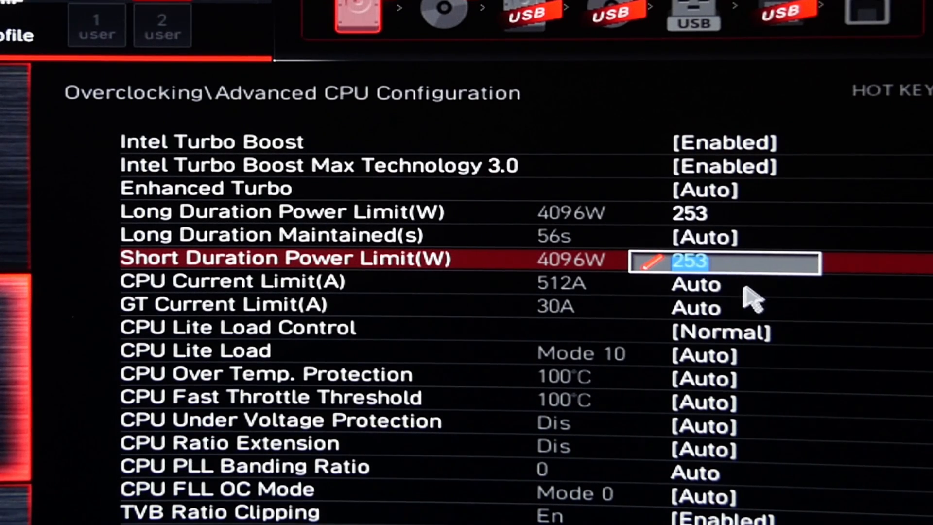
key(Down)
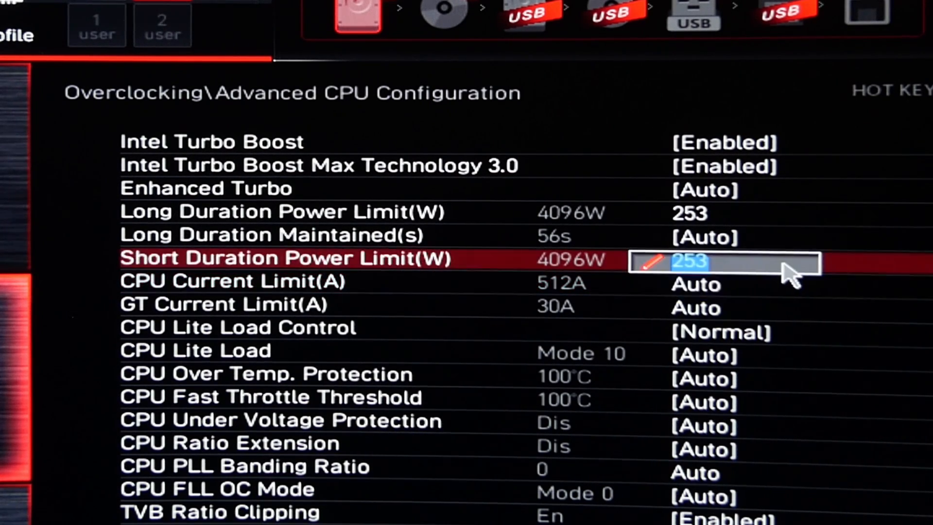
key(Down)
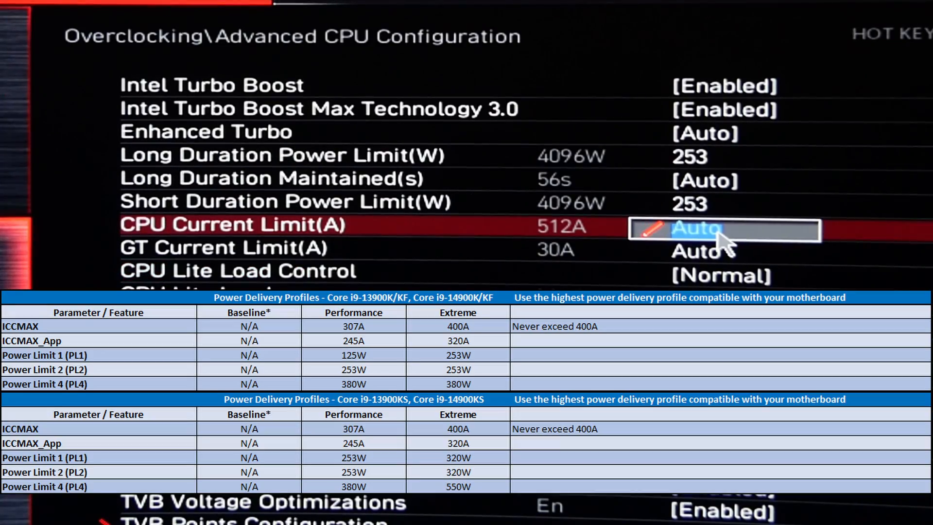
text(3)
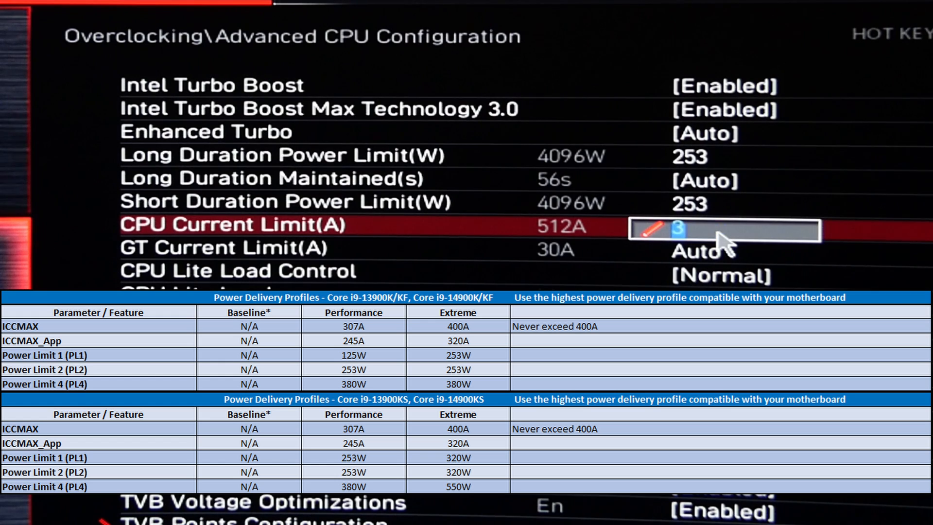
text(400)
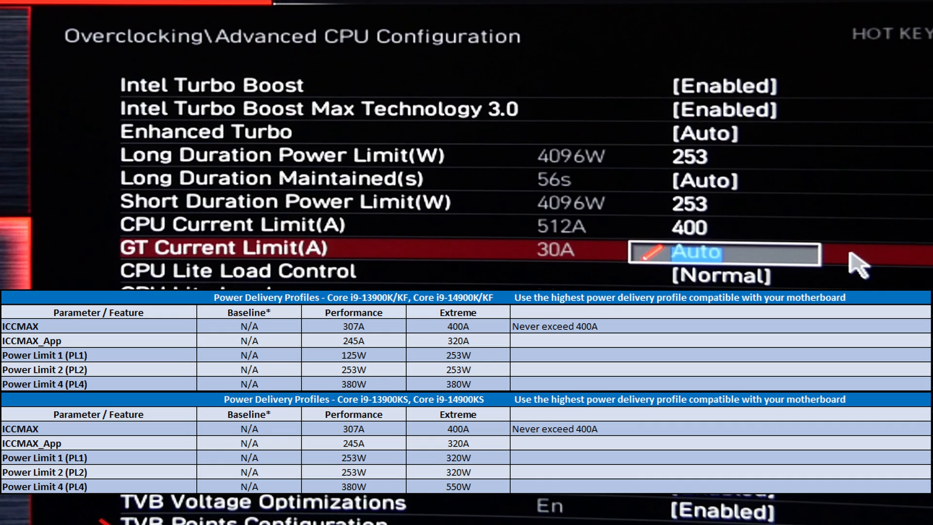
key(Up)
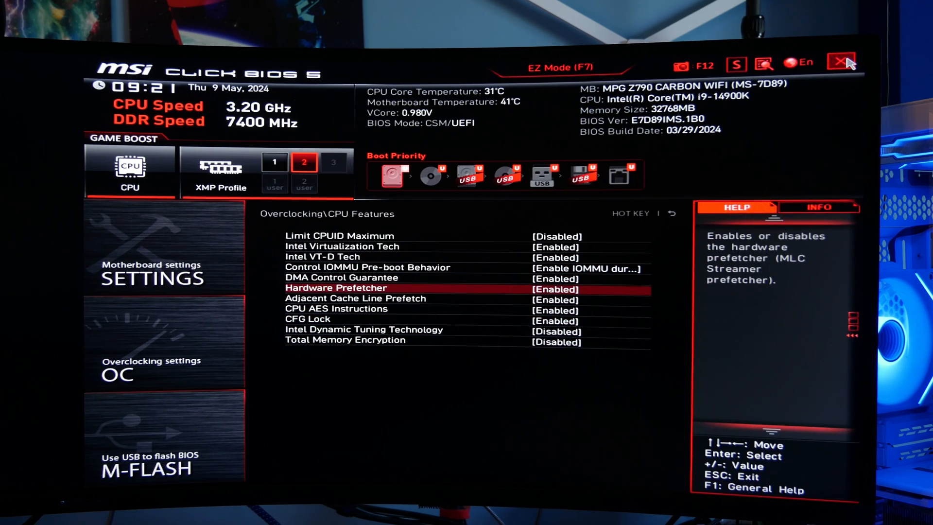
- Exit to bring up the save-and-exit summary listing all changes
click(847, 62)
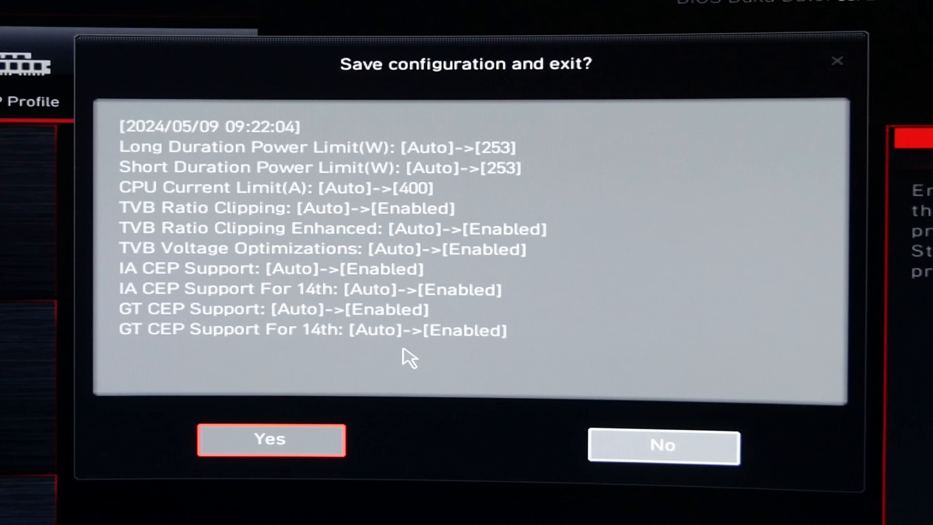